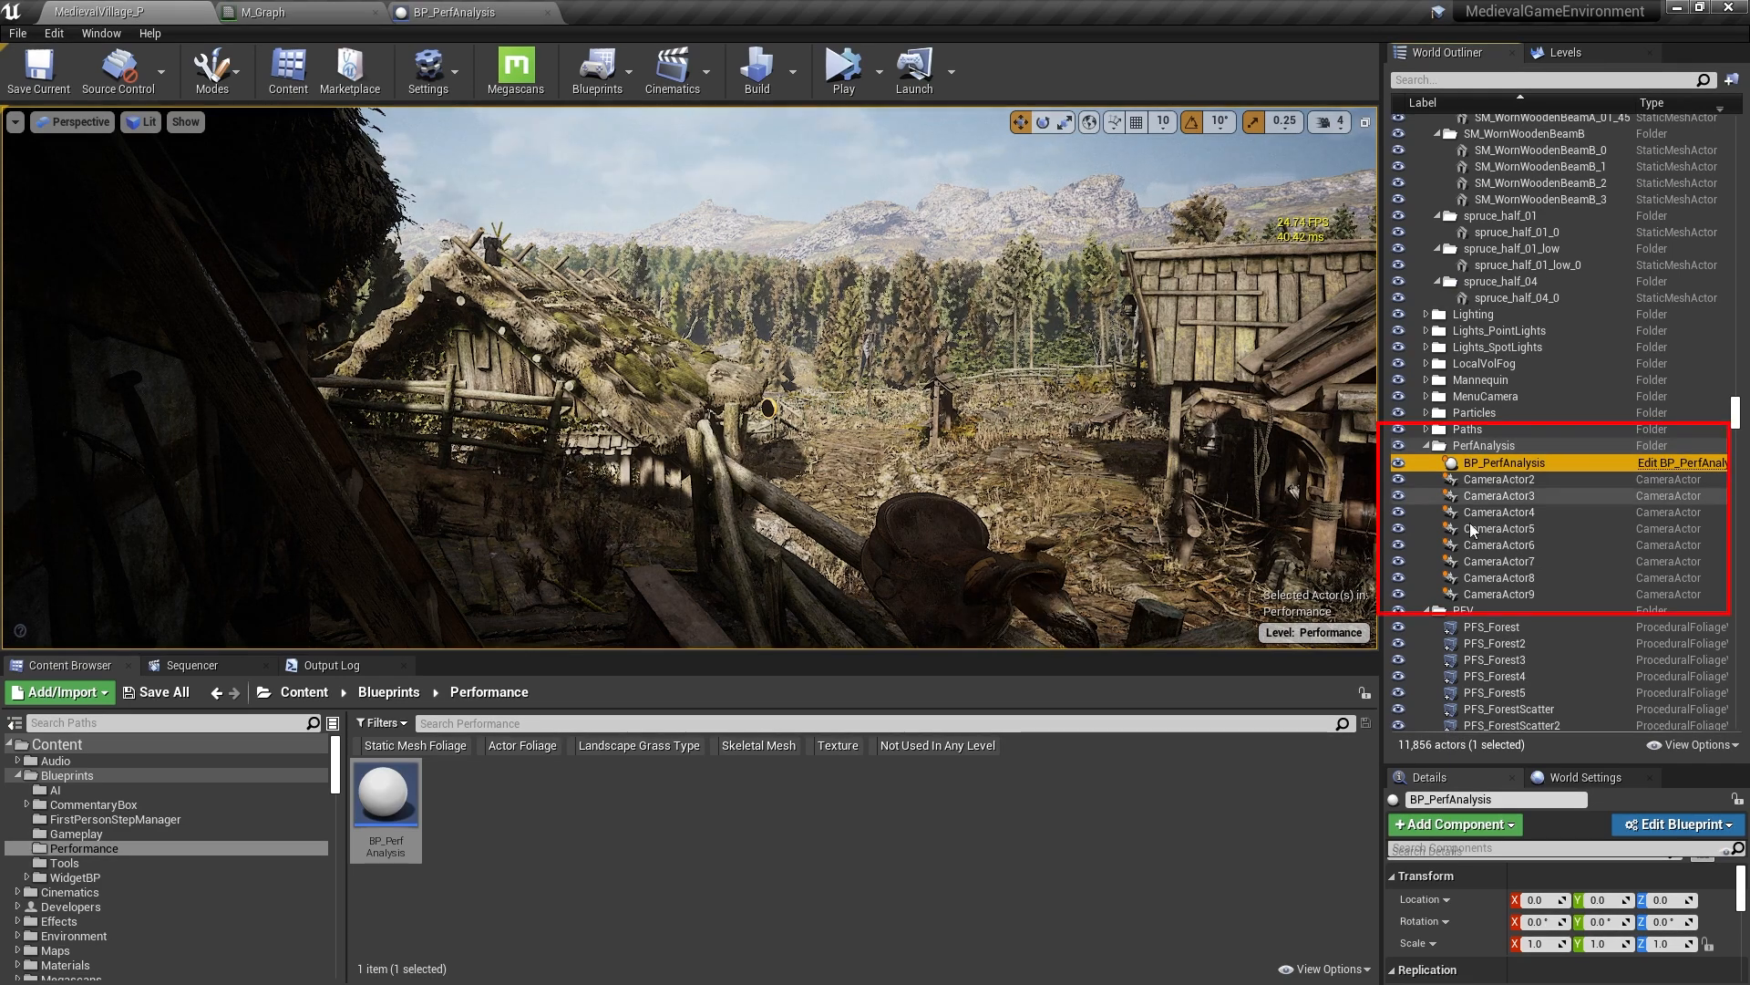
Select CameraActor4 in the World Outliner to reveal its PerfCam actor tag.
click(1561, 53)
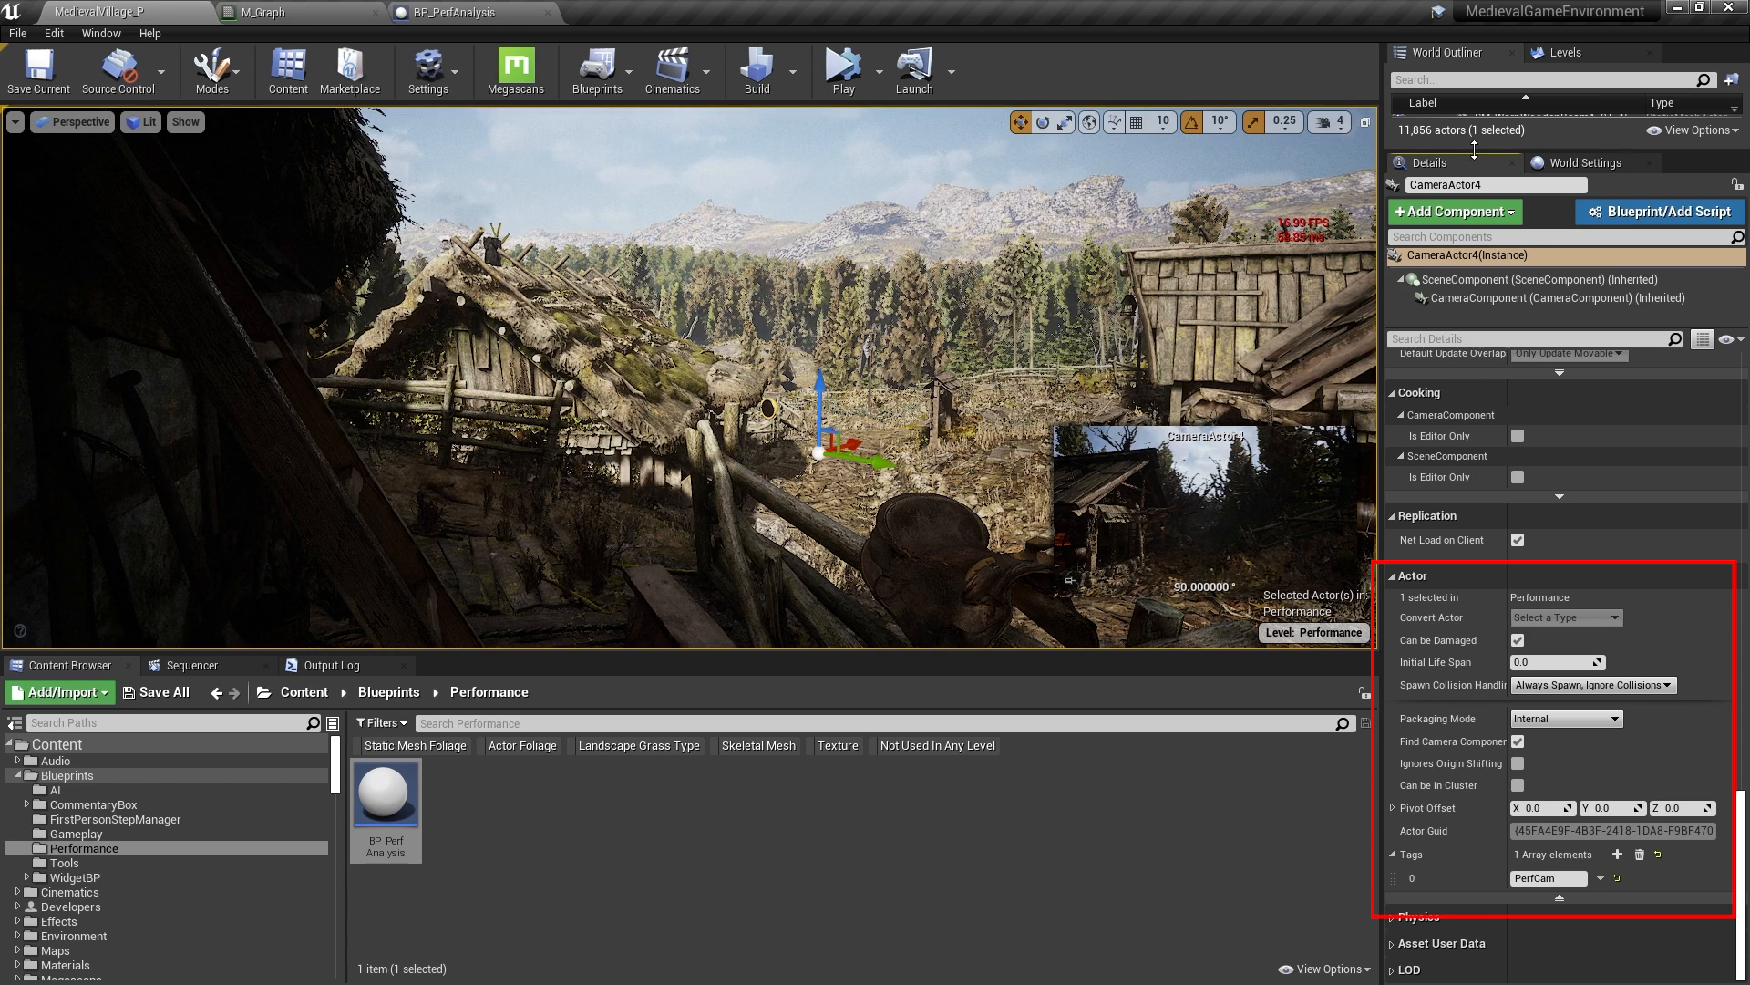
Pilot CameraActor2 so the viewport previews the village path from that camera.
click(1501, 478)
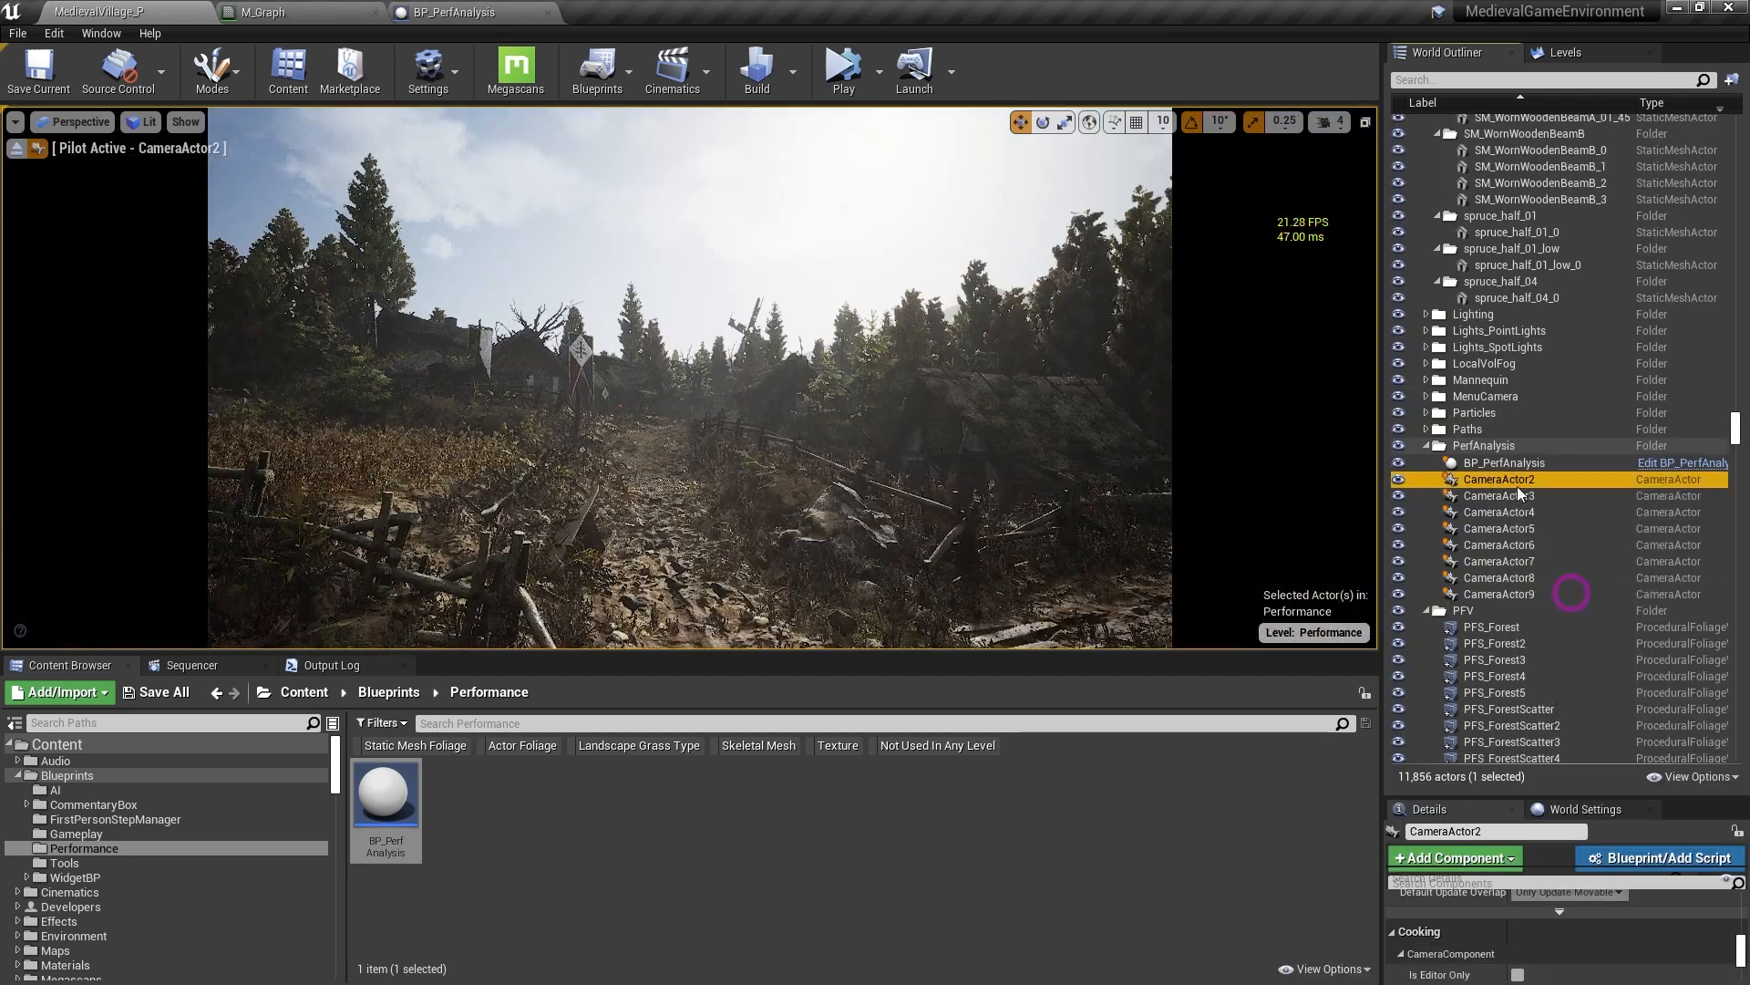
Pilot CameraActor6 and CameraActor7 in turn from the World Outliner context menu.
right_click(1501, 511)
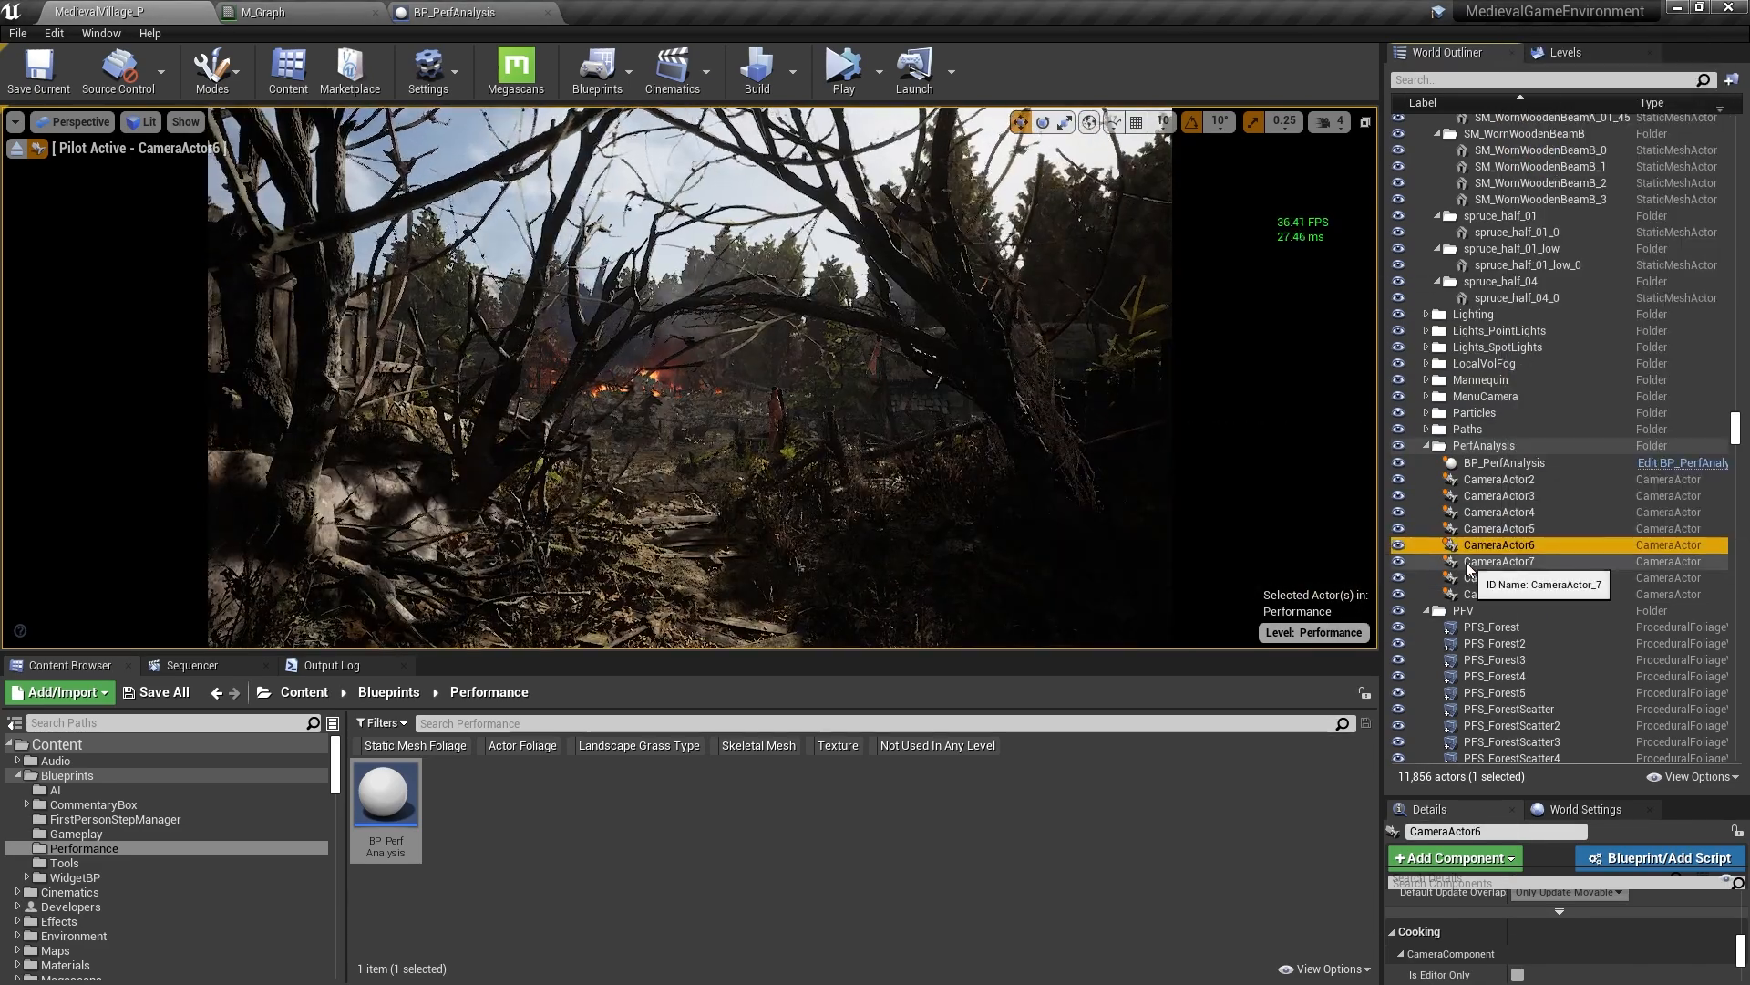
click(1500, 560)
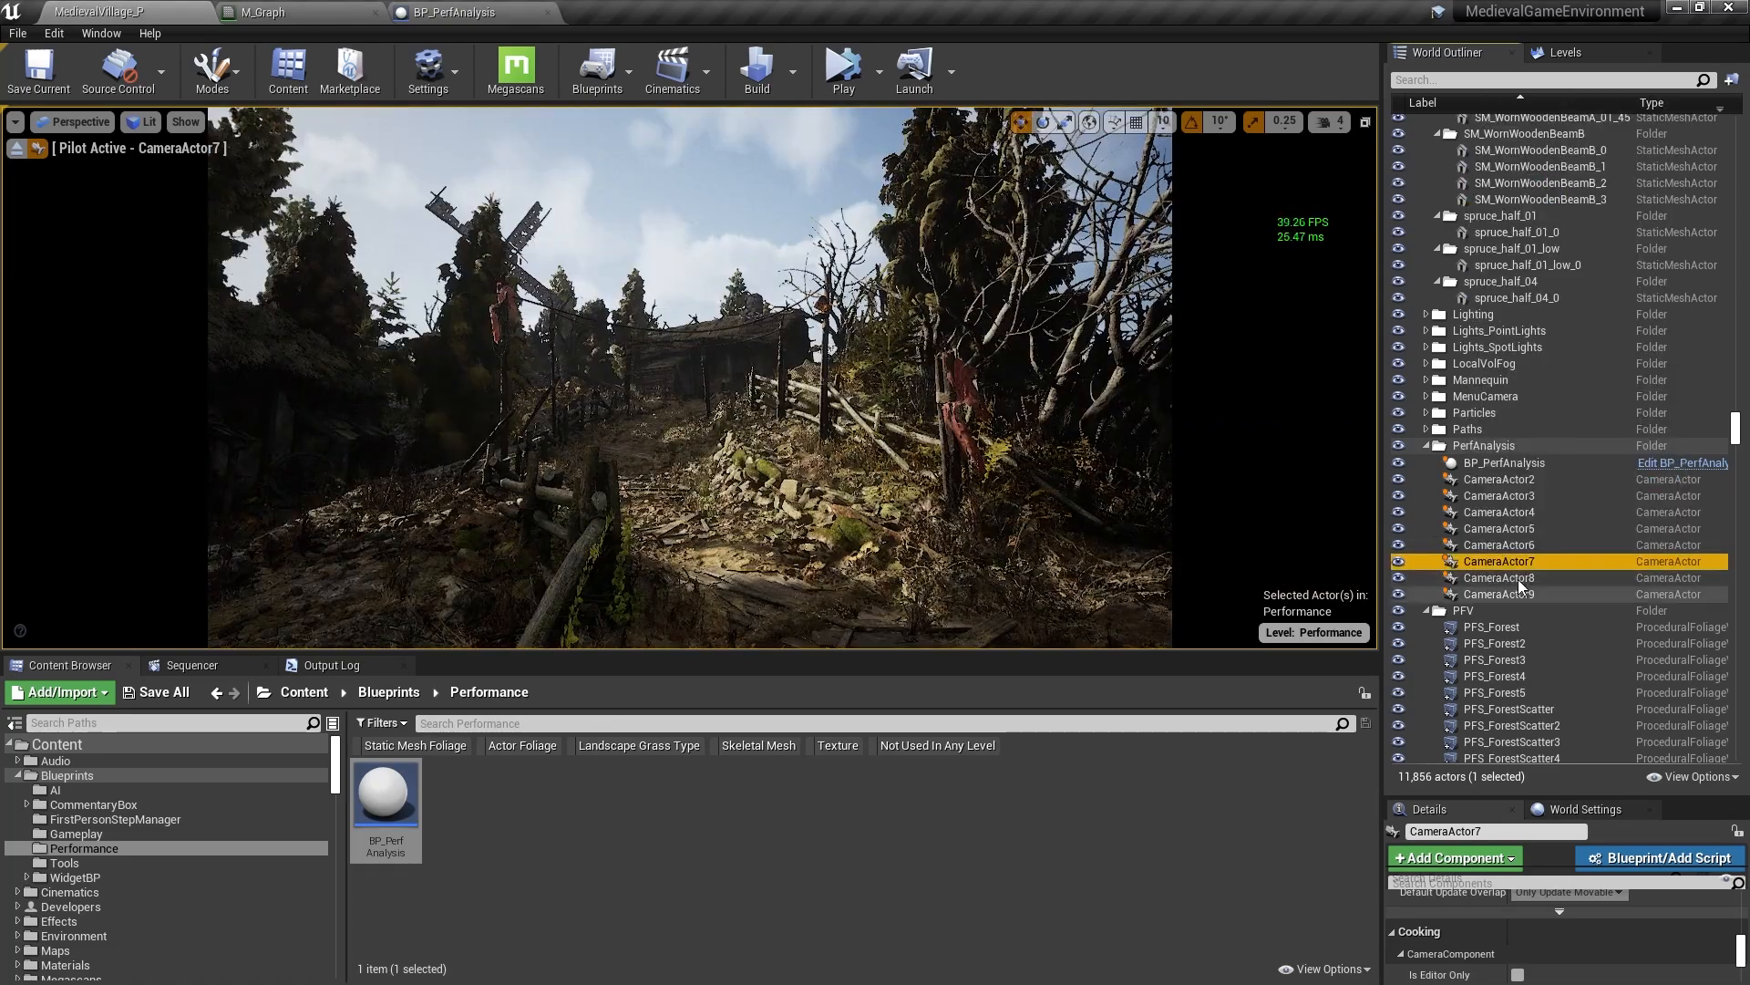
right_click(1501, 578)
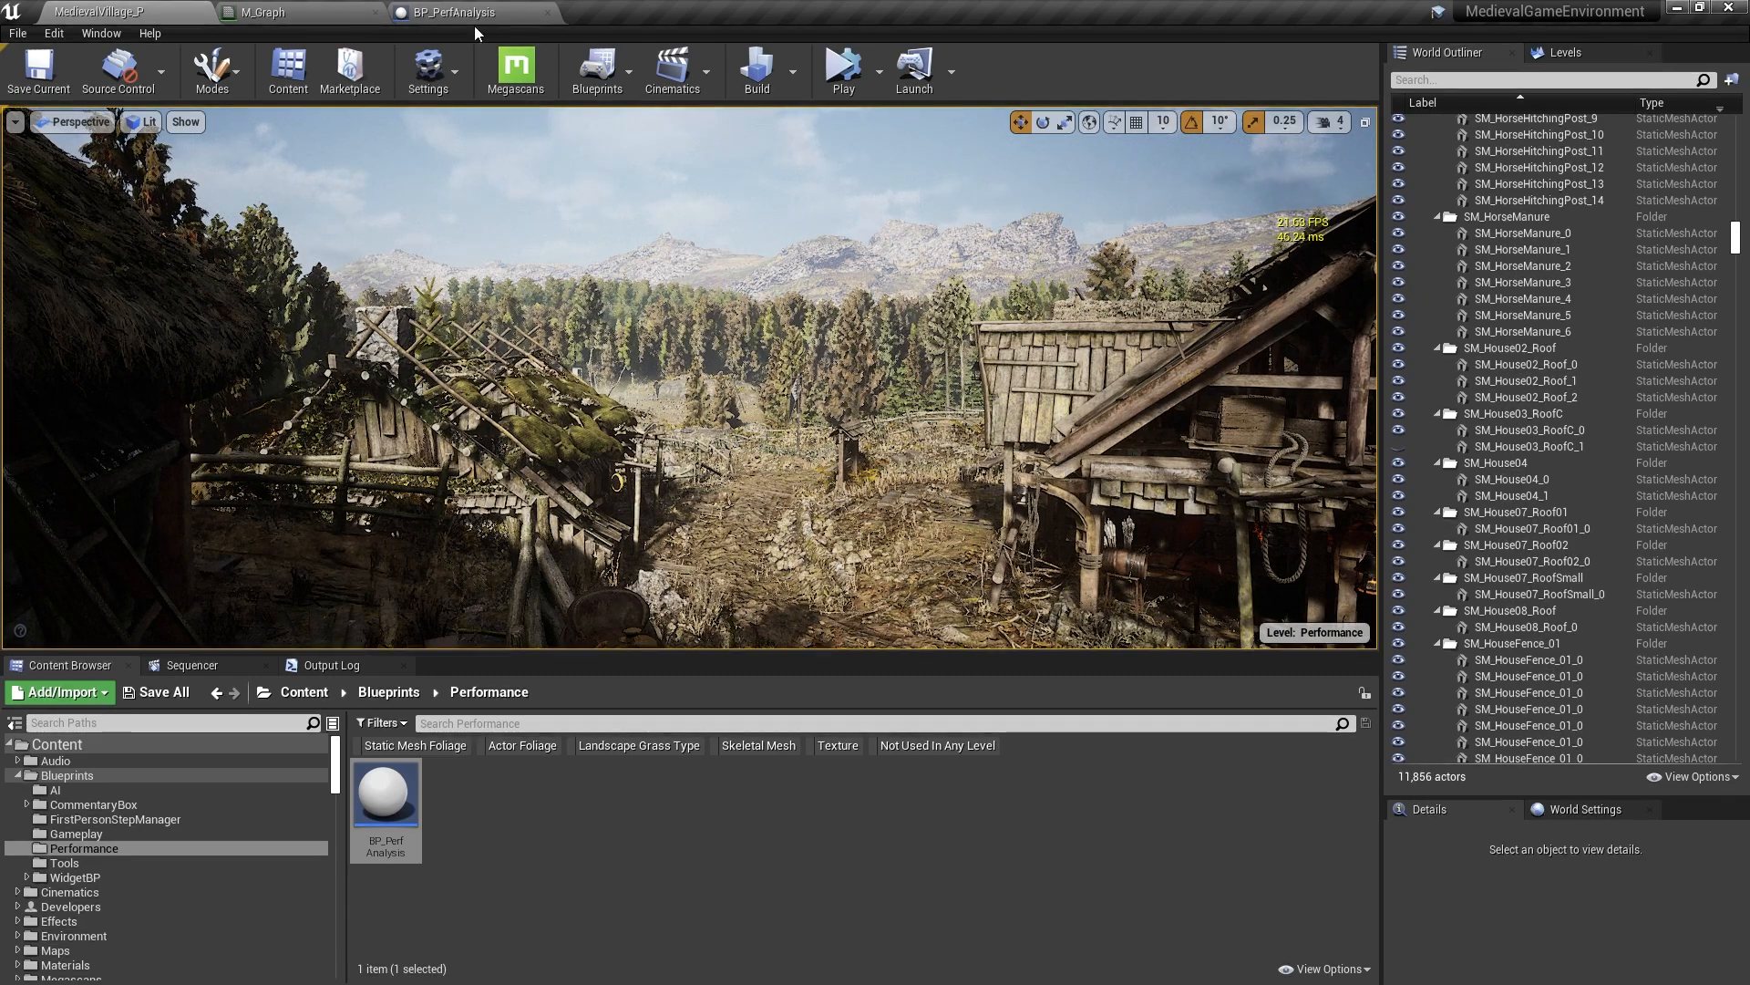
Switch to the BP_PerfAnalysis blueprint tab showing its Event Graph.
click(446, 13)
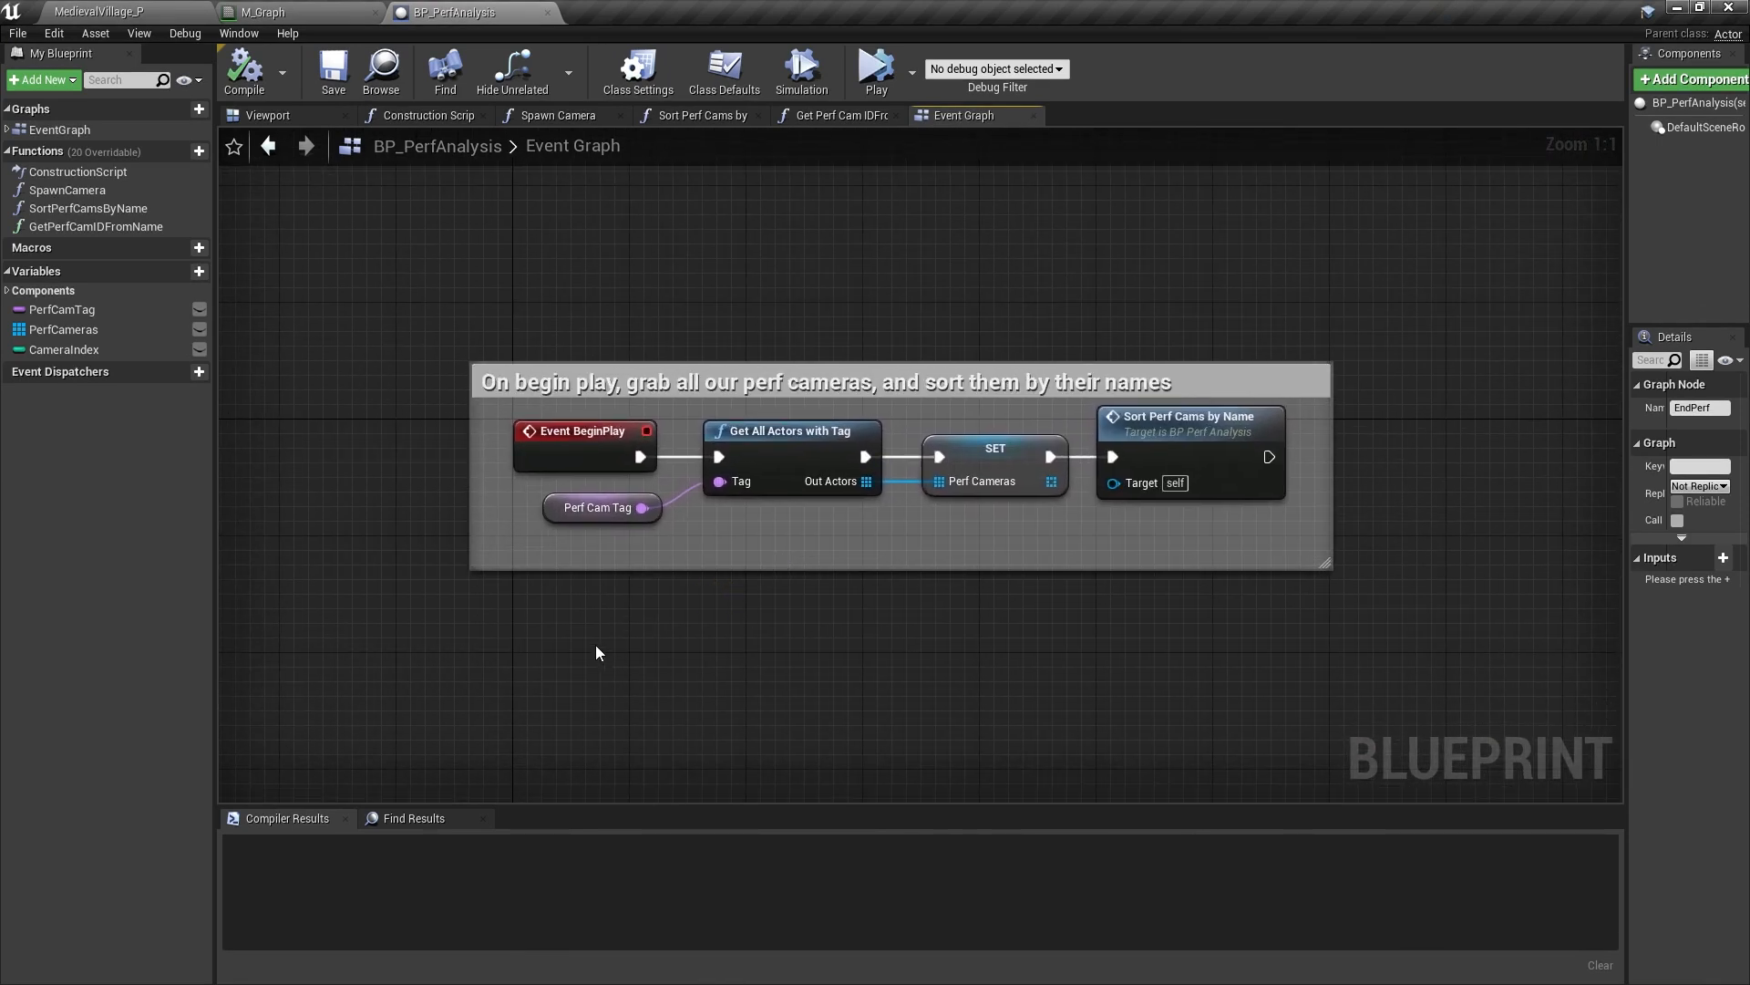
mouse_move(862, 499)
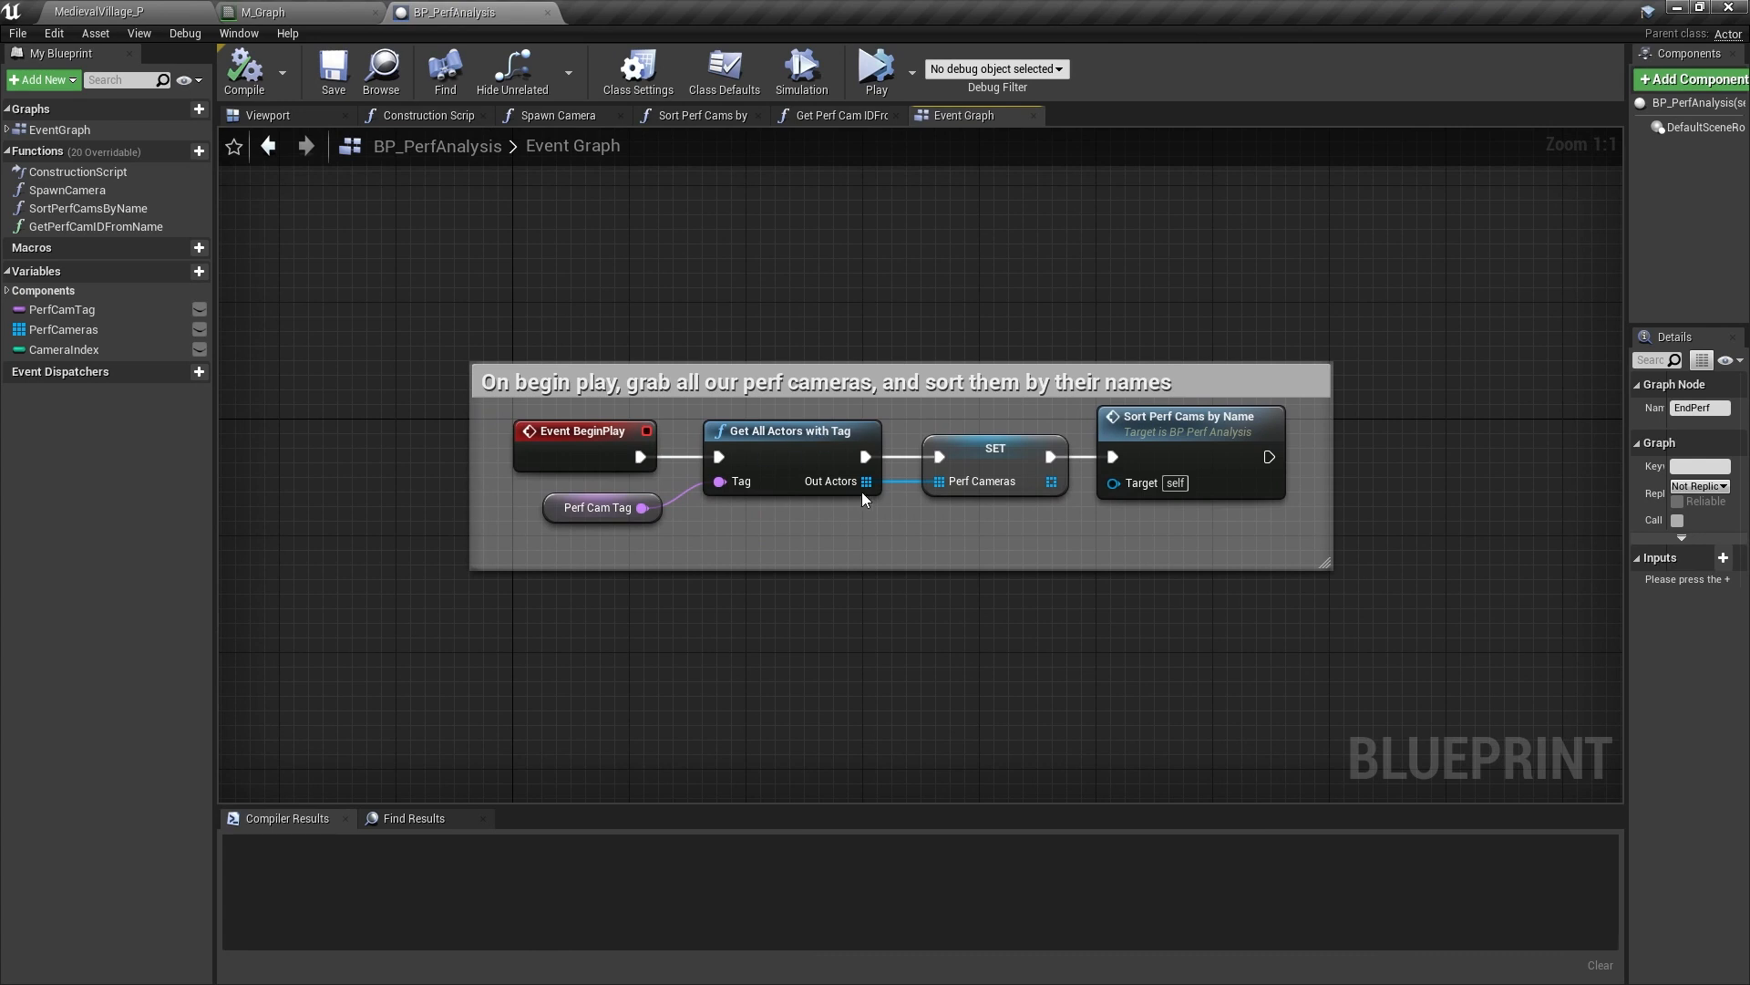
mouse_move(784, 510)
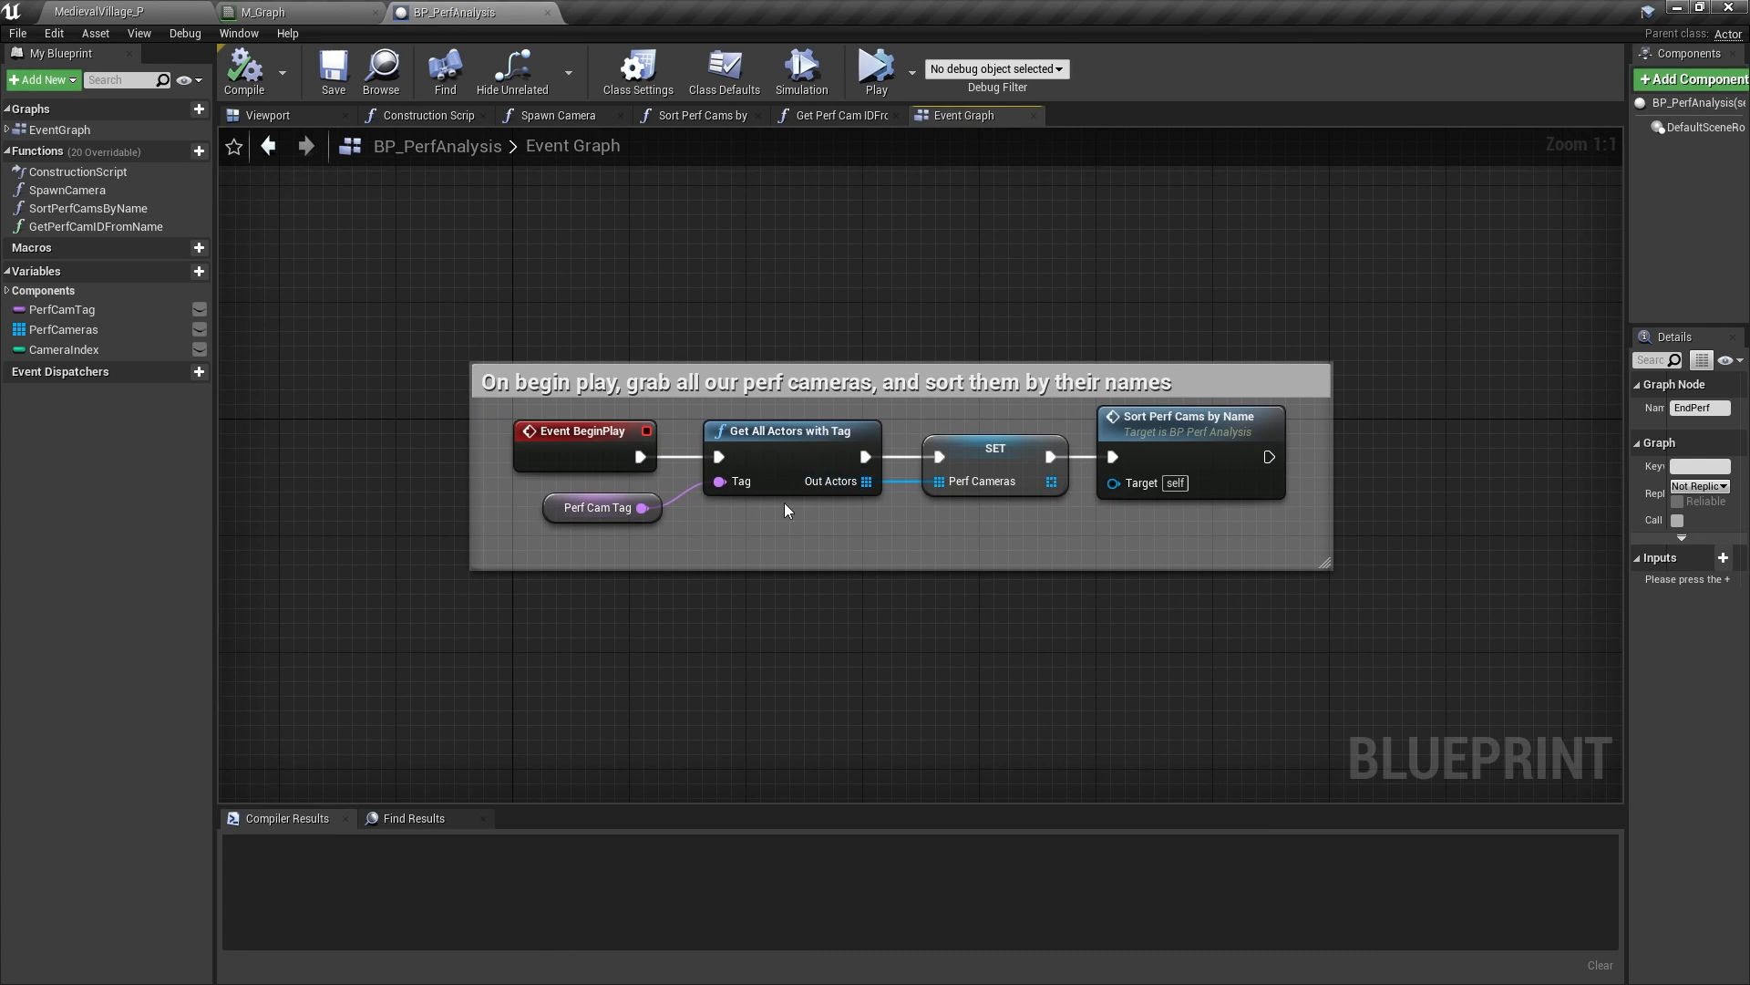
mouse_move(787, 516)
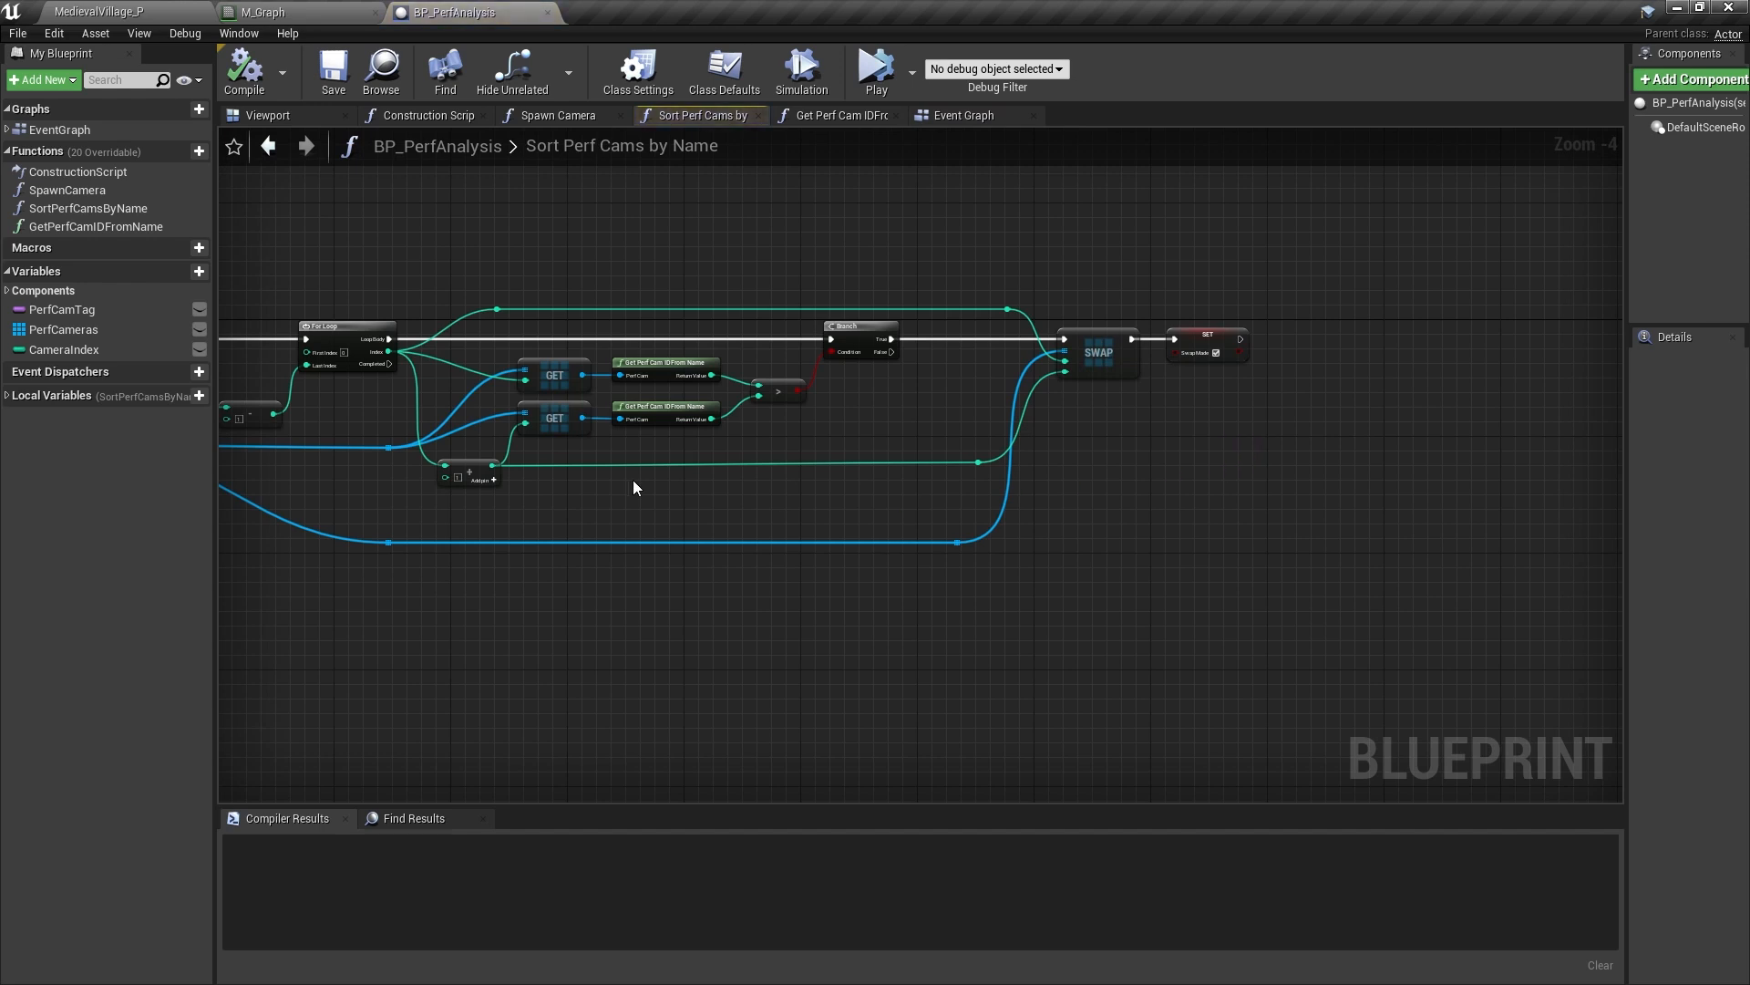
Zoom into the sort function's Swap node, then return to the Event Graph with StartPerf logic.
scroll(down, 3)
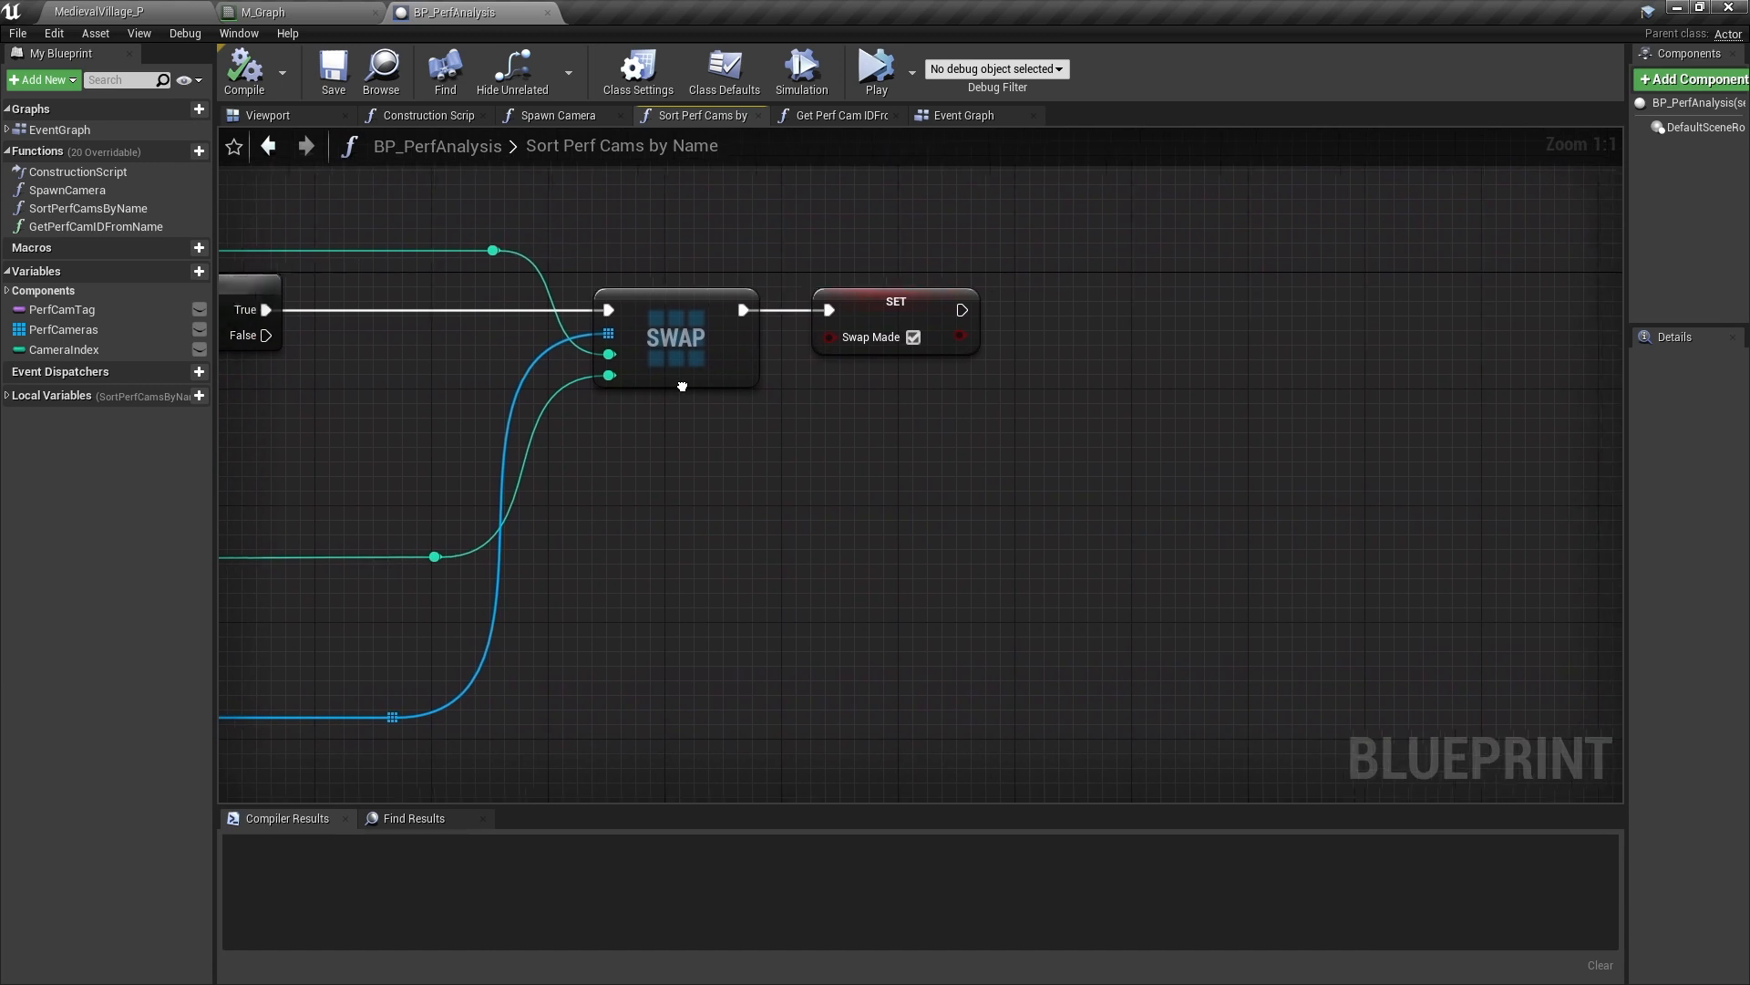
click(961, 115)
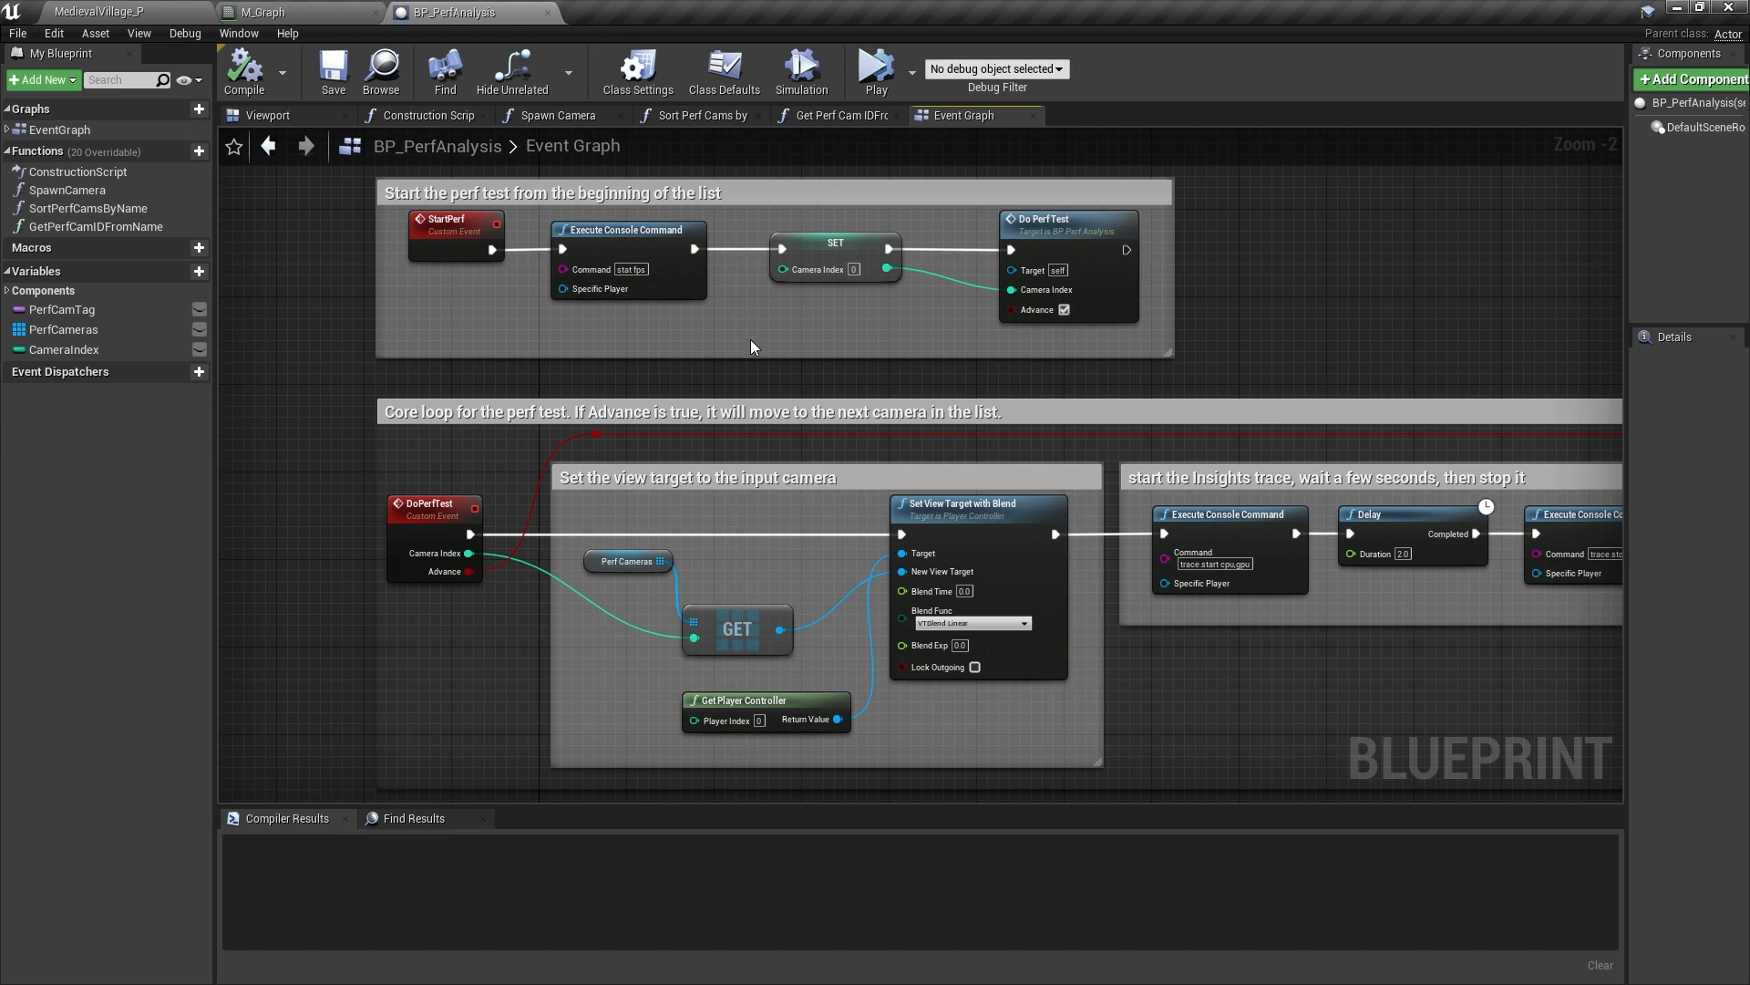
mouse_move(704, 347)
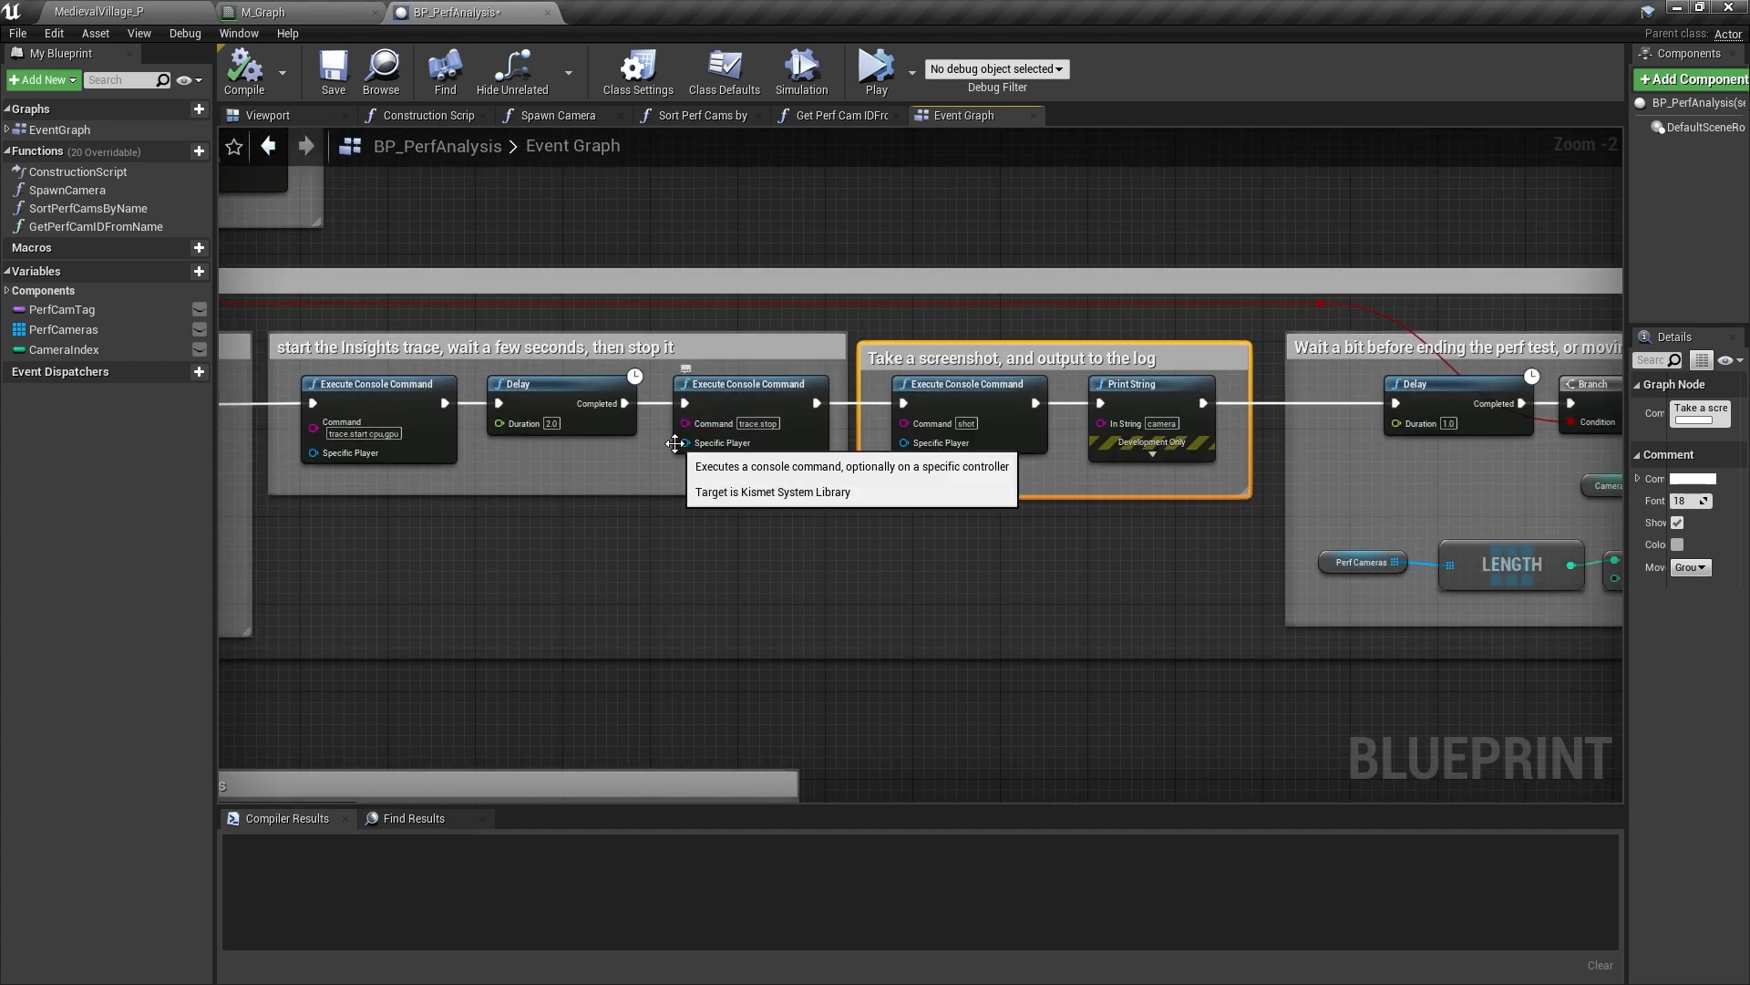
mouse_move(534, 518)
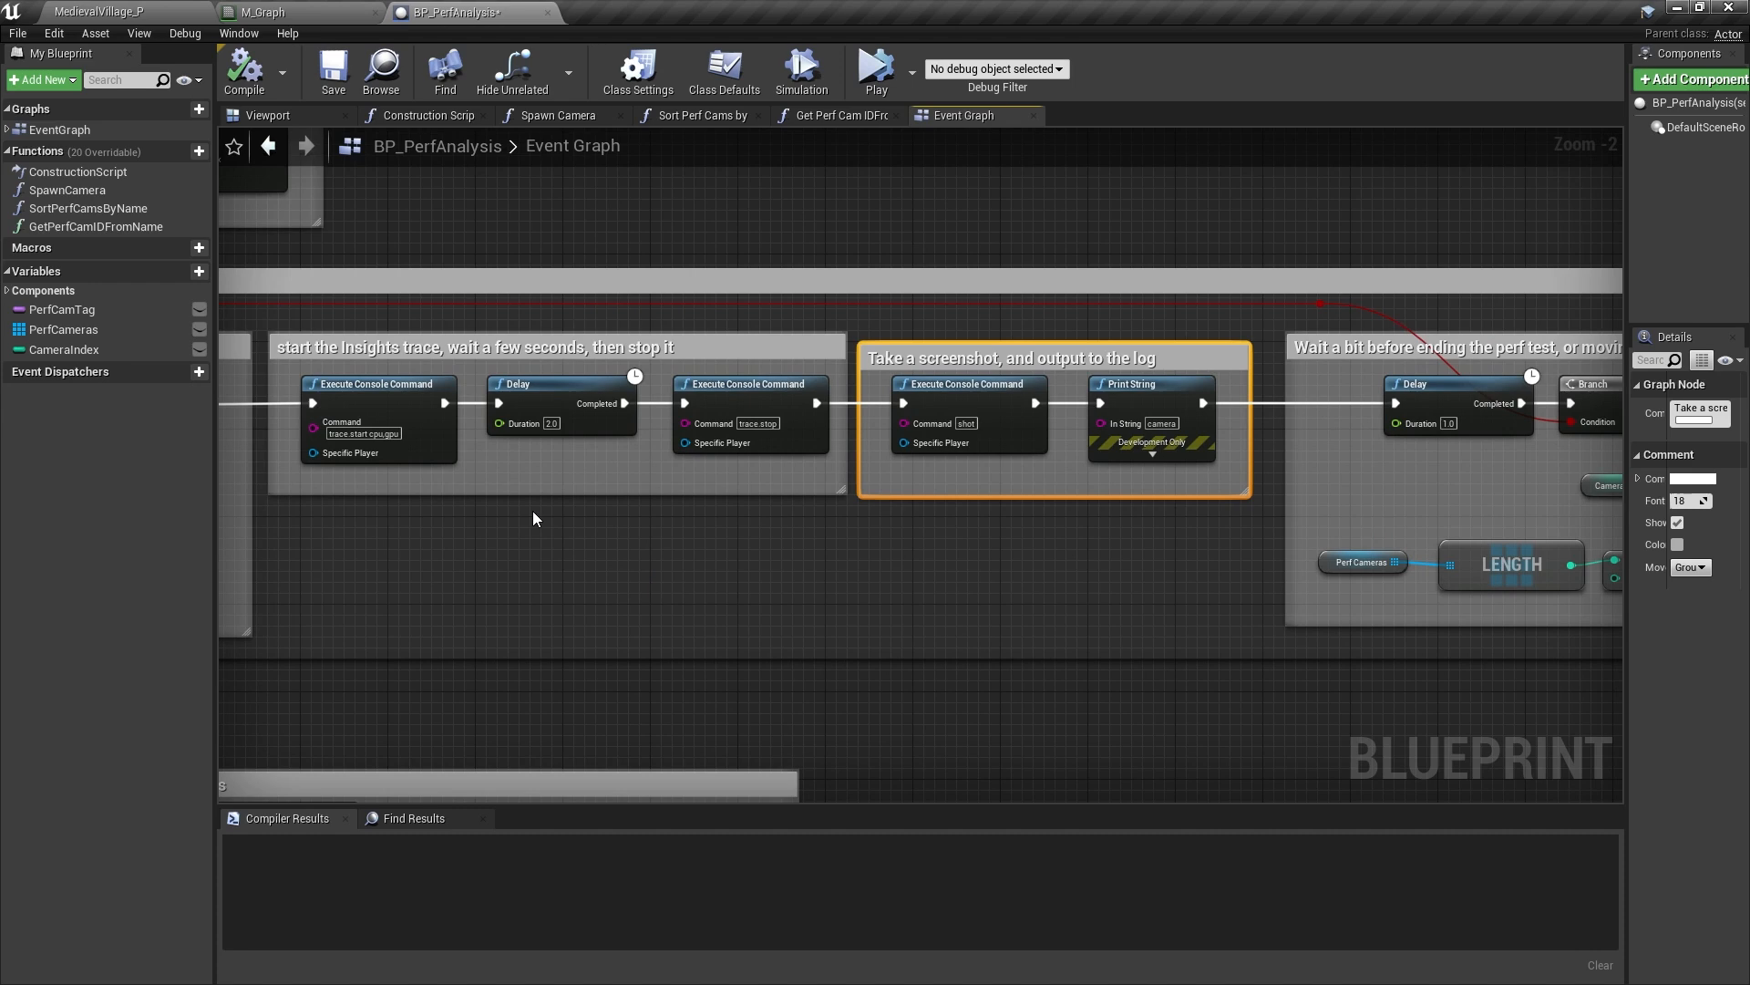
drag(534, 519, 330, 528)
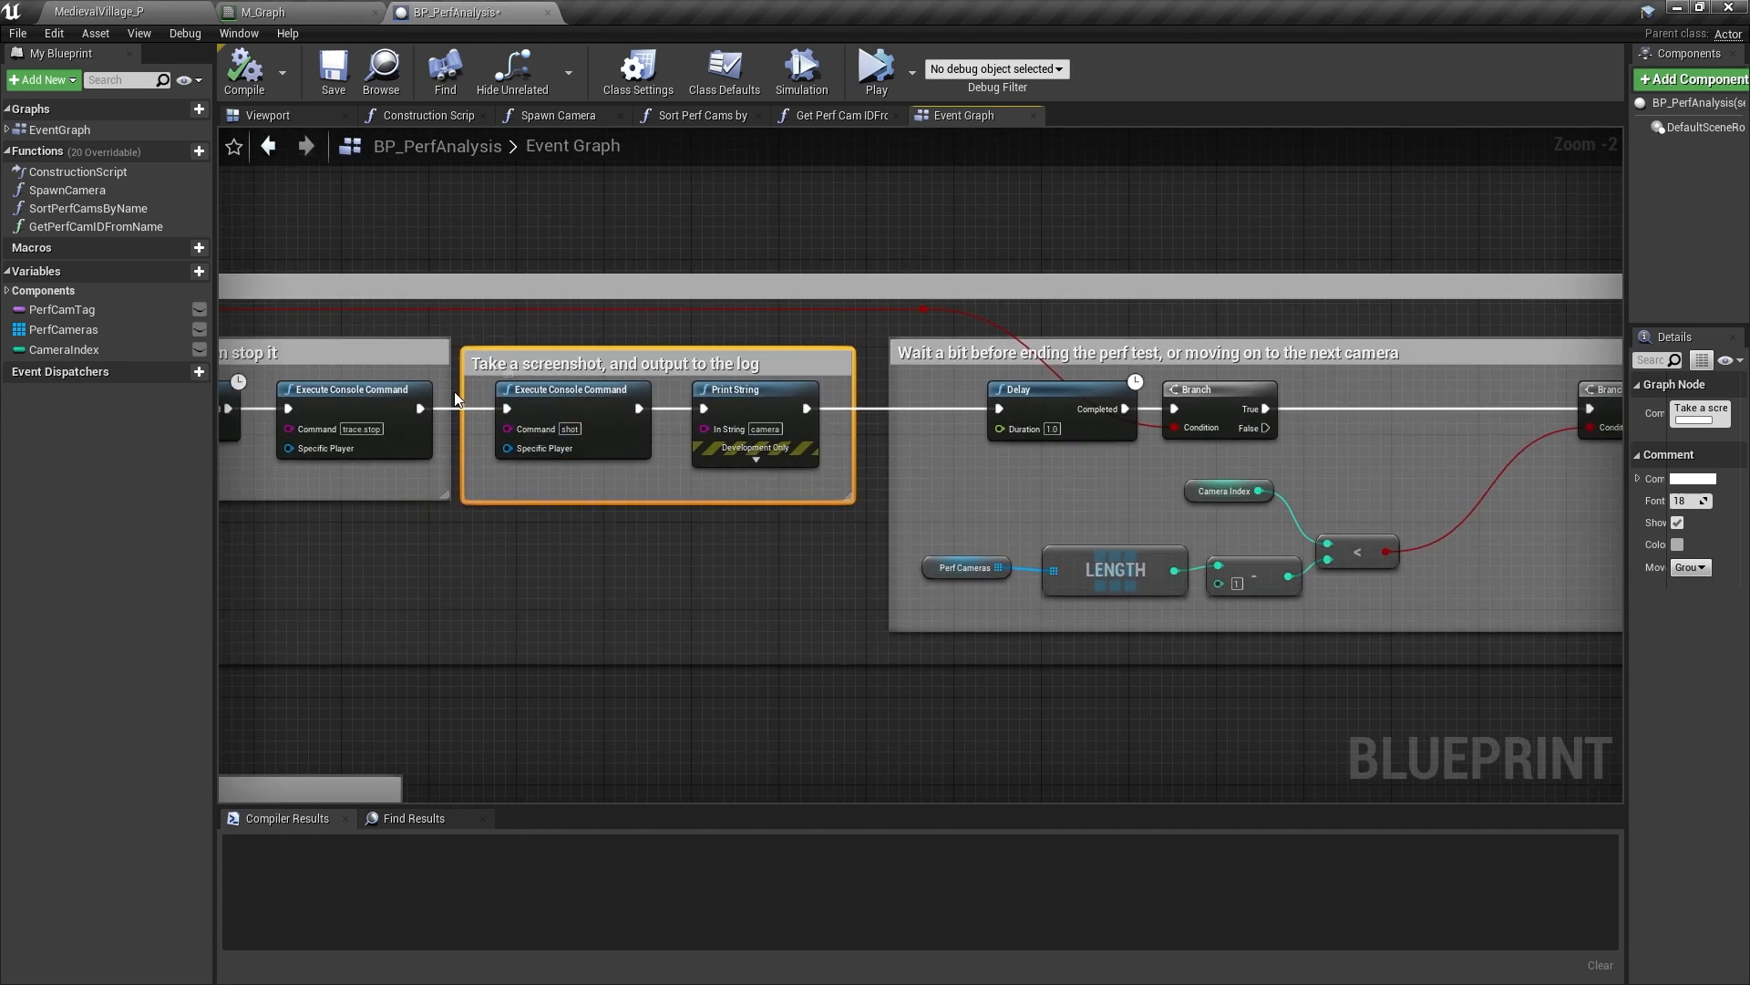
mouse_move(688, 474)
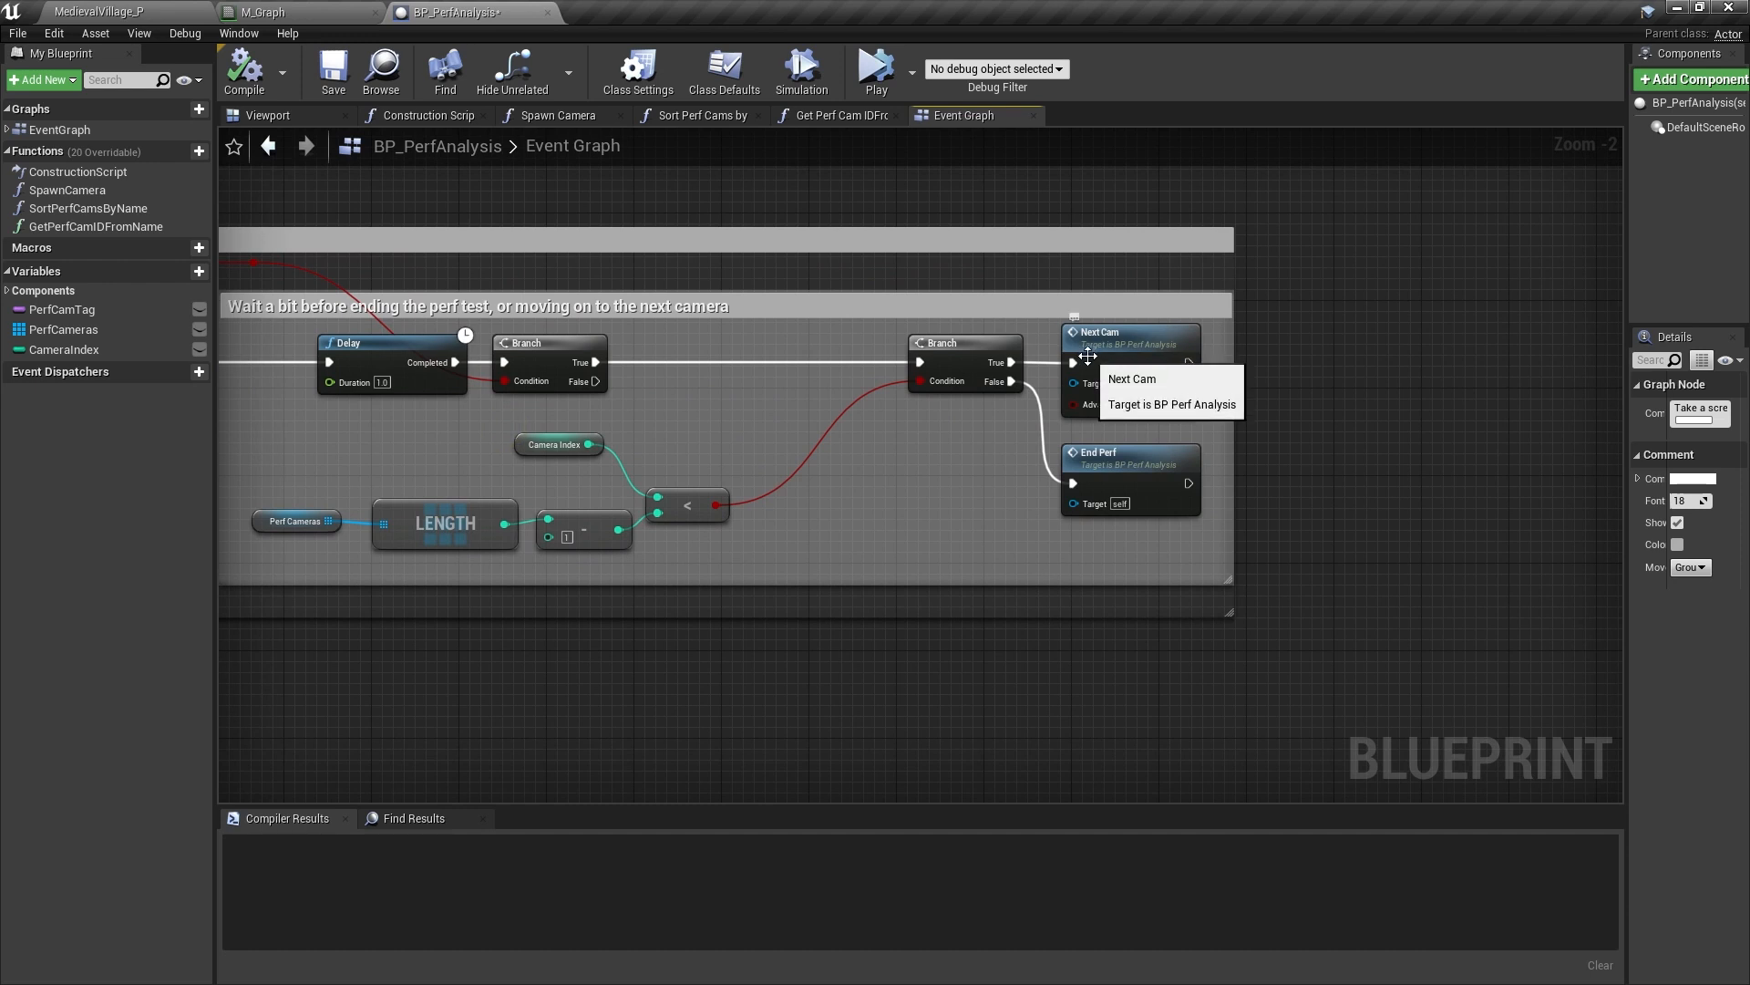
mouse_move(779, 515)
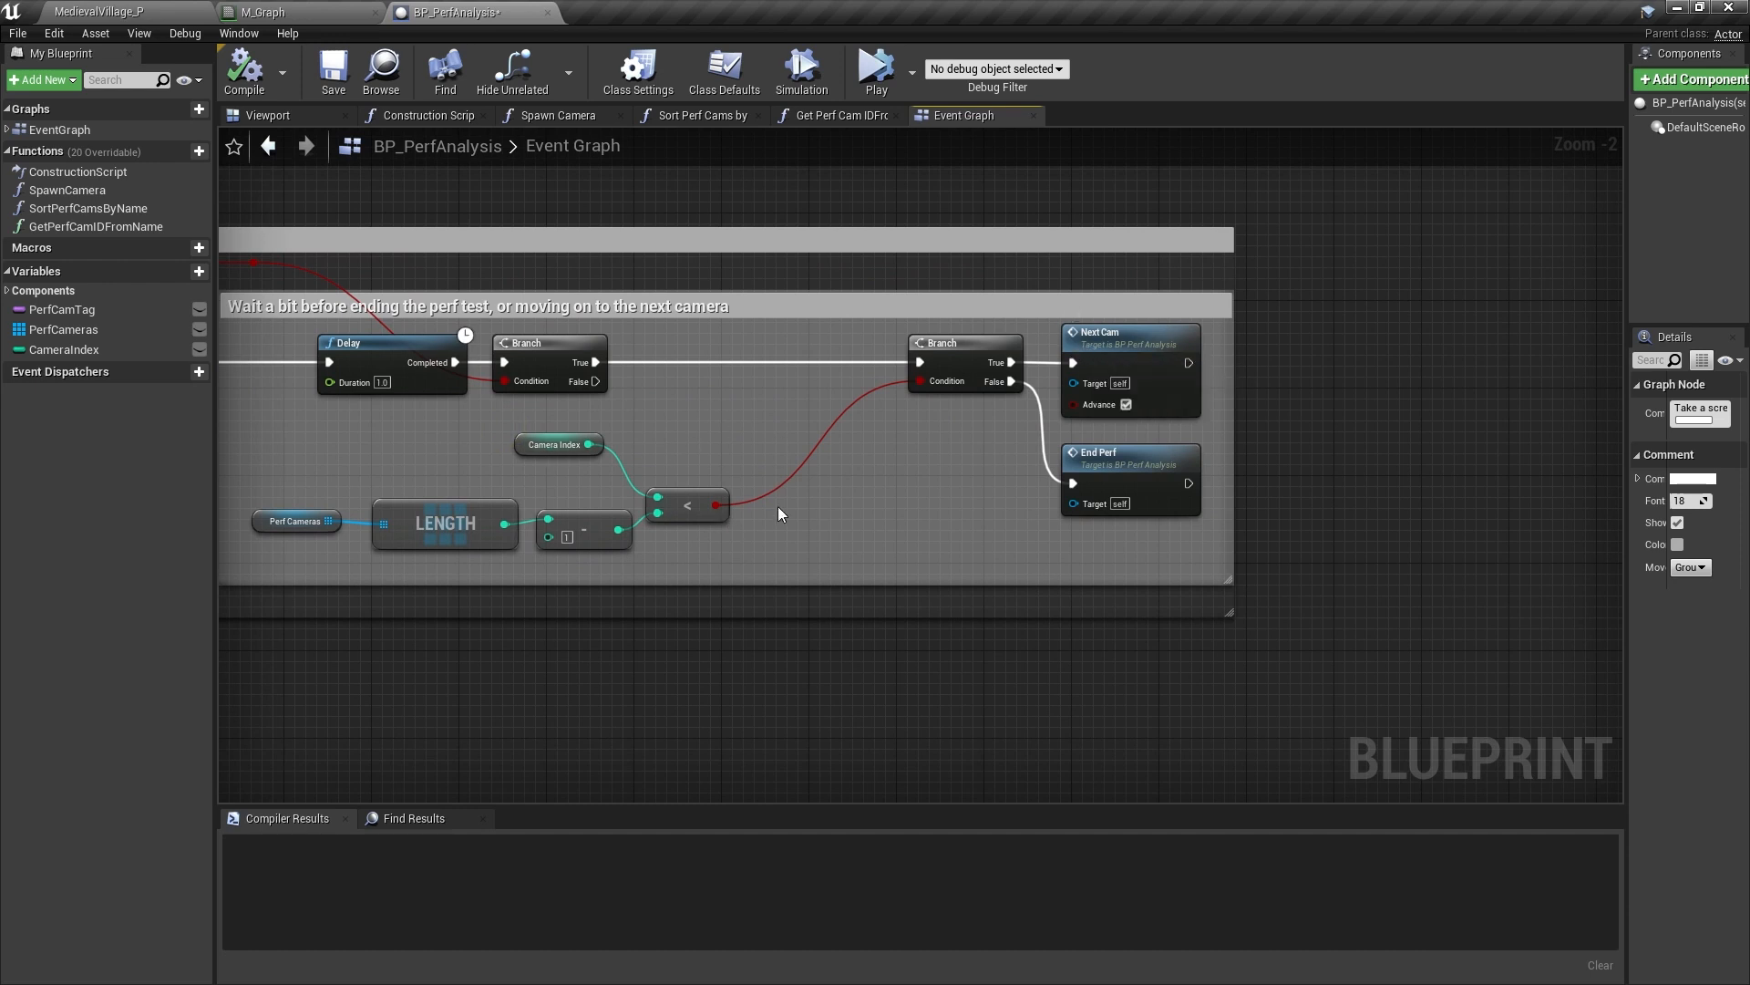
mouse_move(1159, 465)
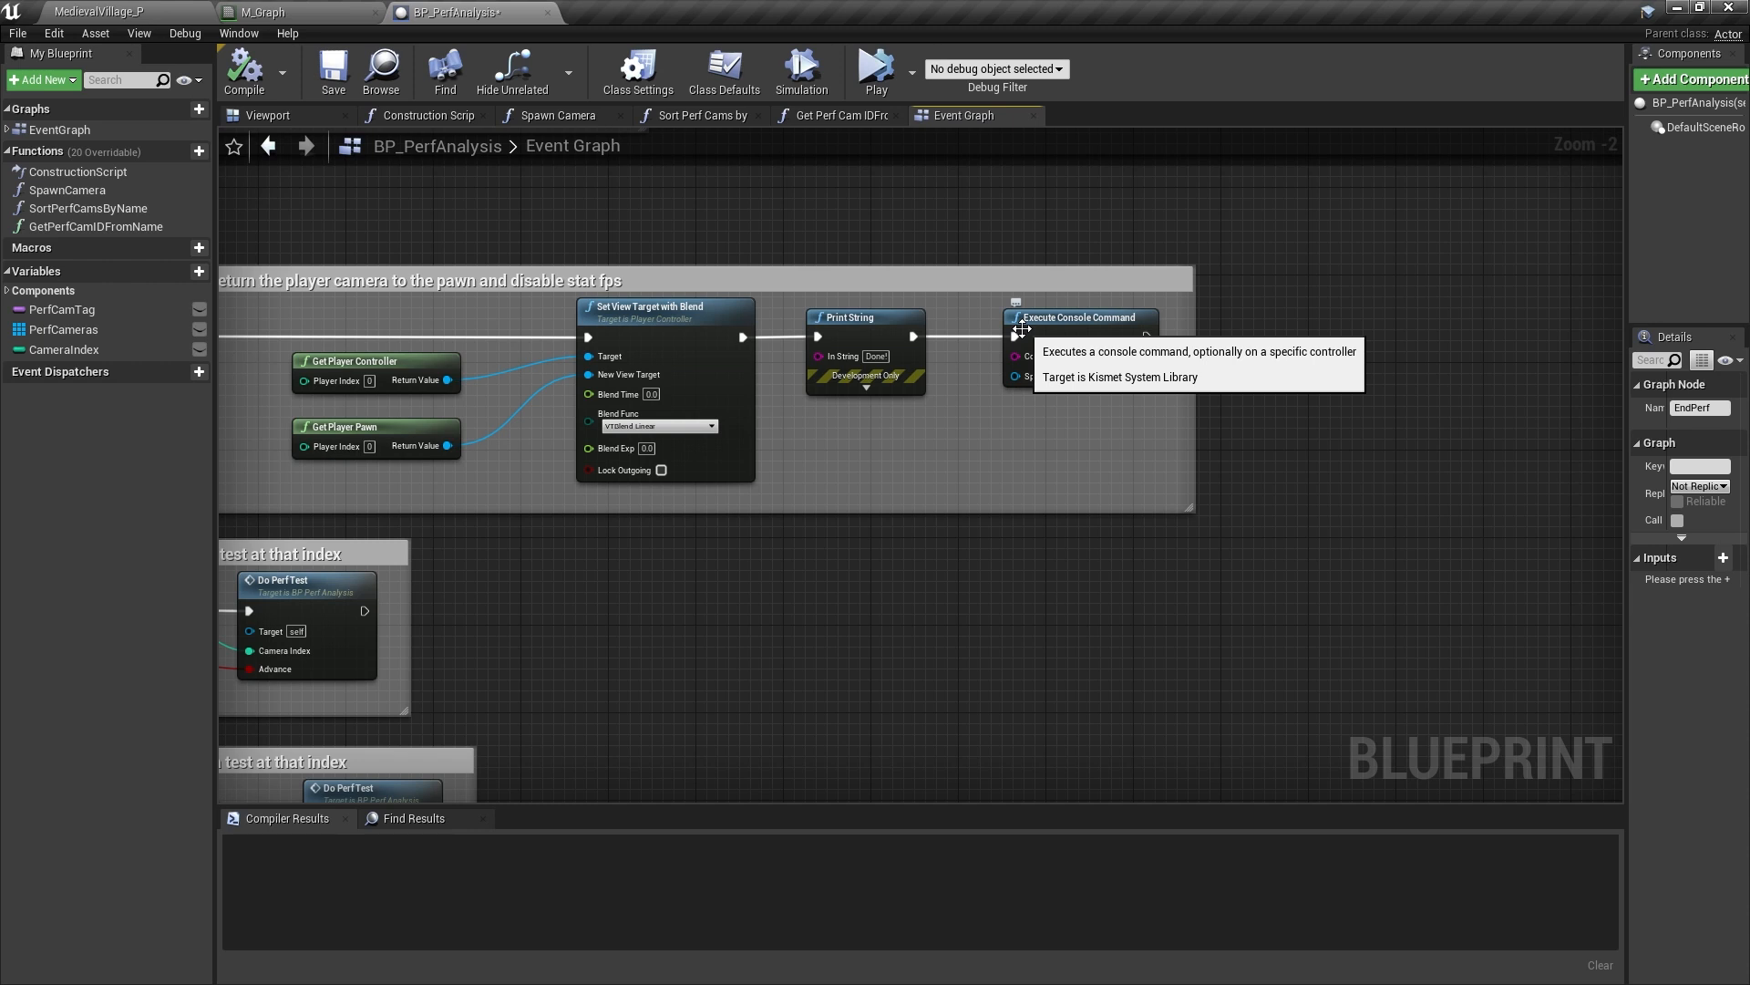
mouse_move(468, 13)
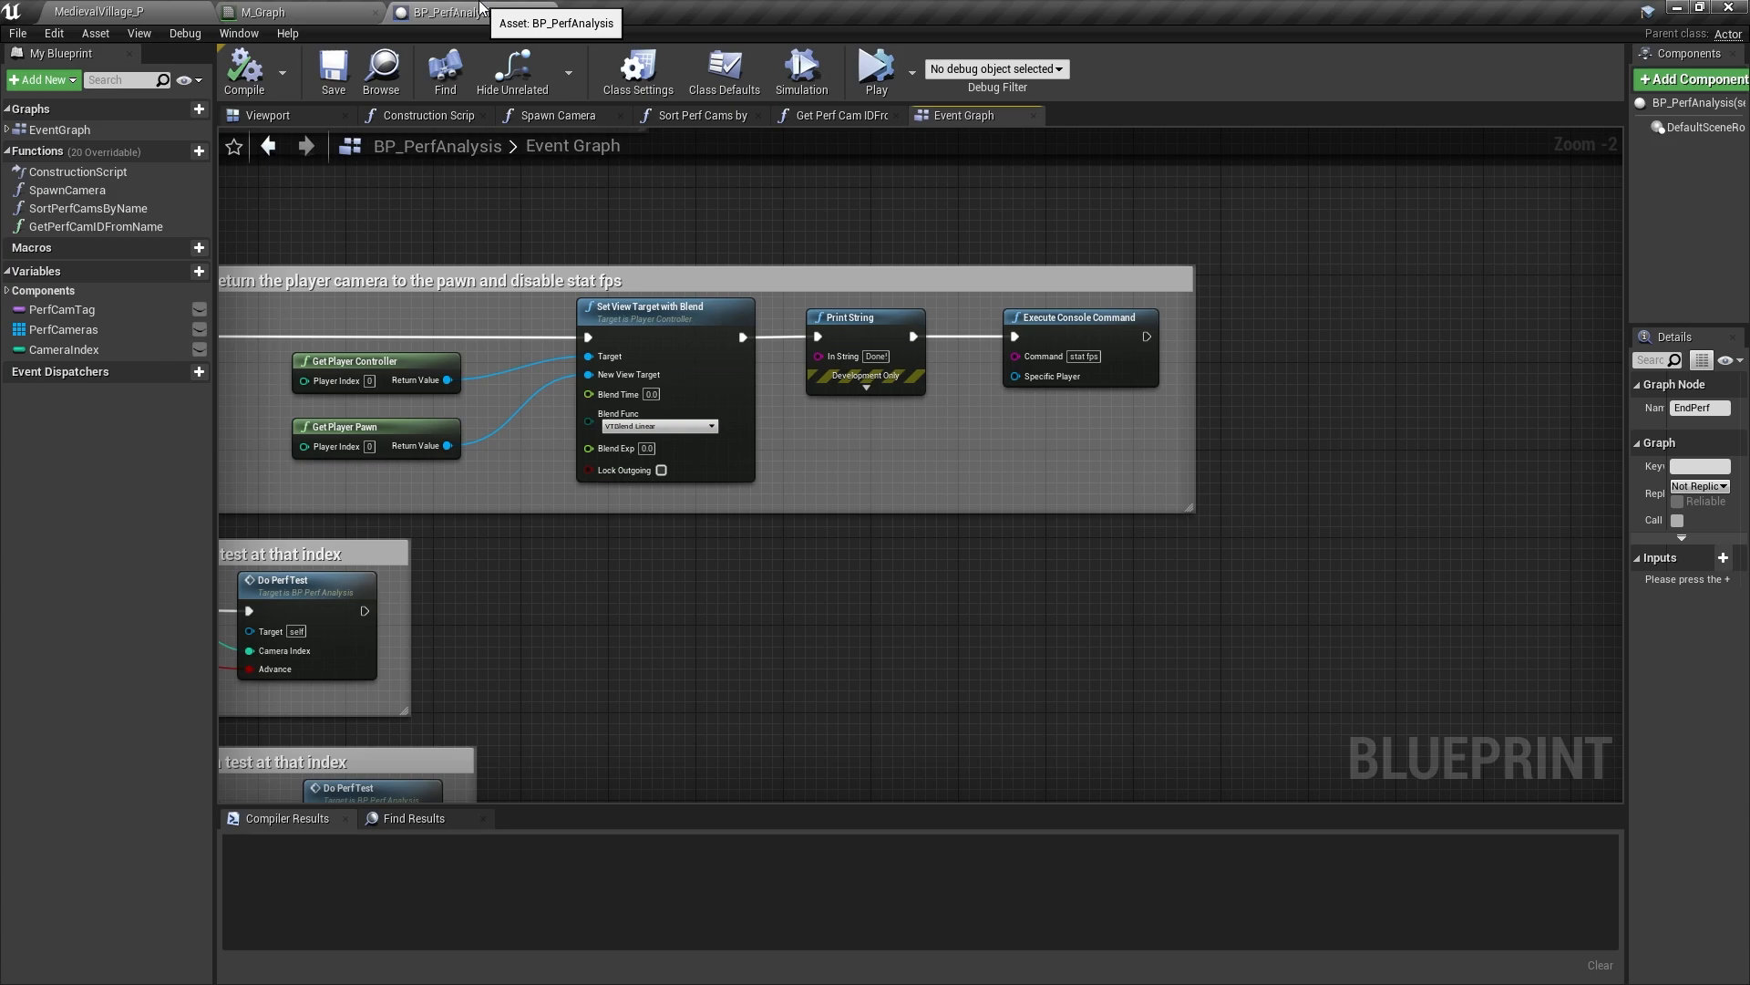
click(100, 11)
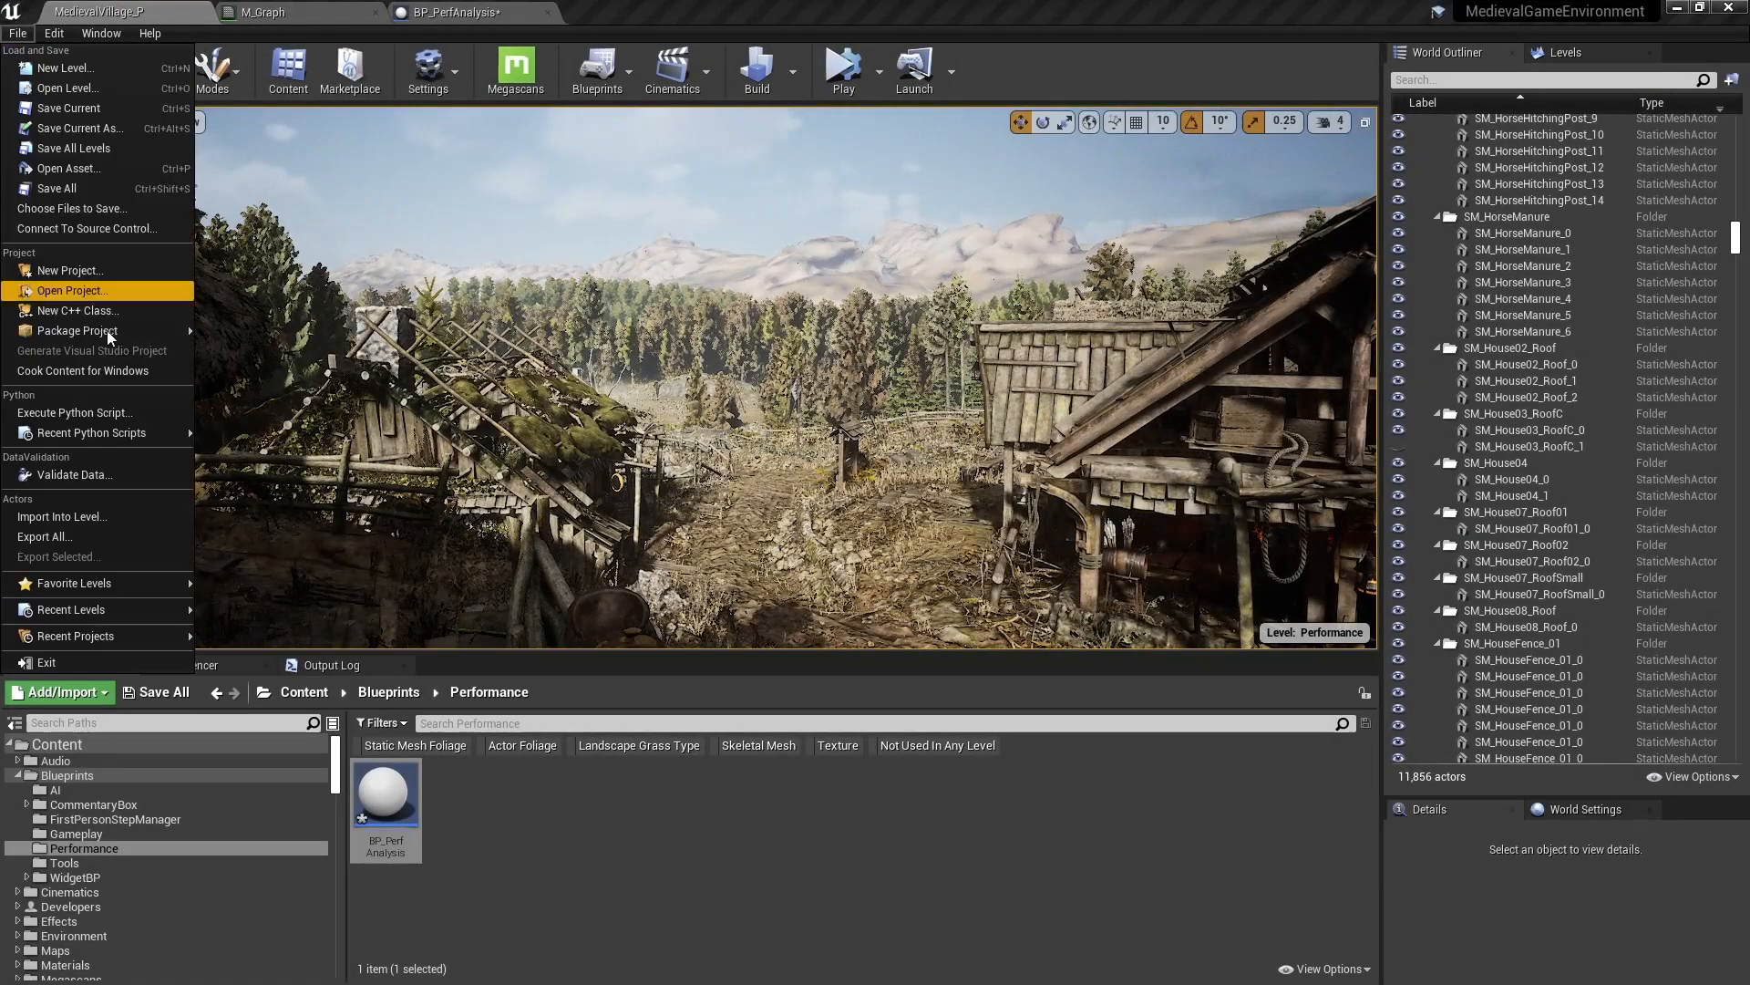
Dismiss the File menu before launching the packaged MedievalGameEnvironment build.
click(74, 330)
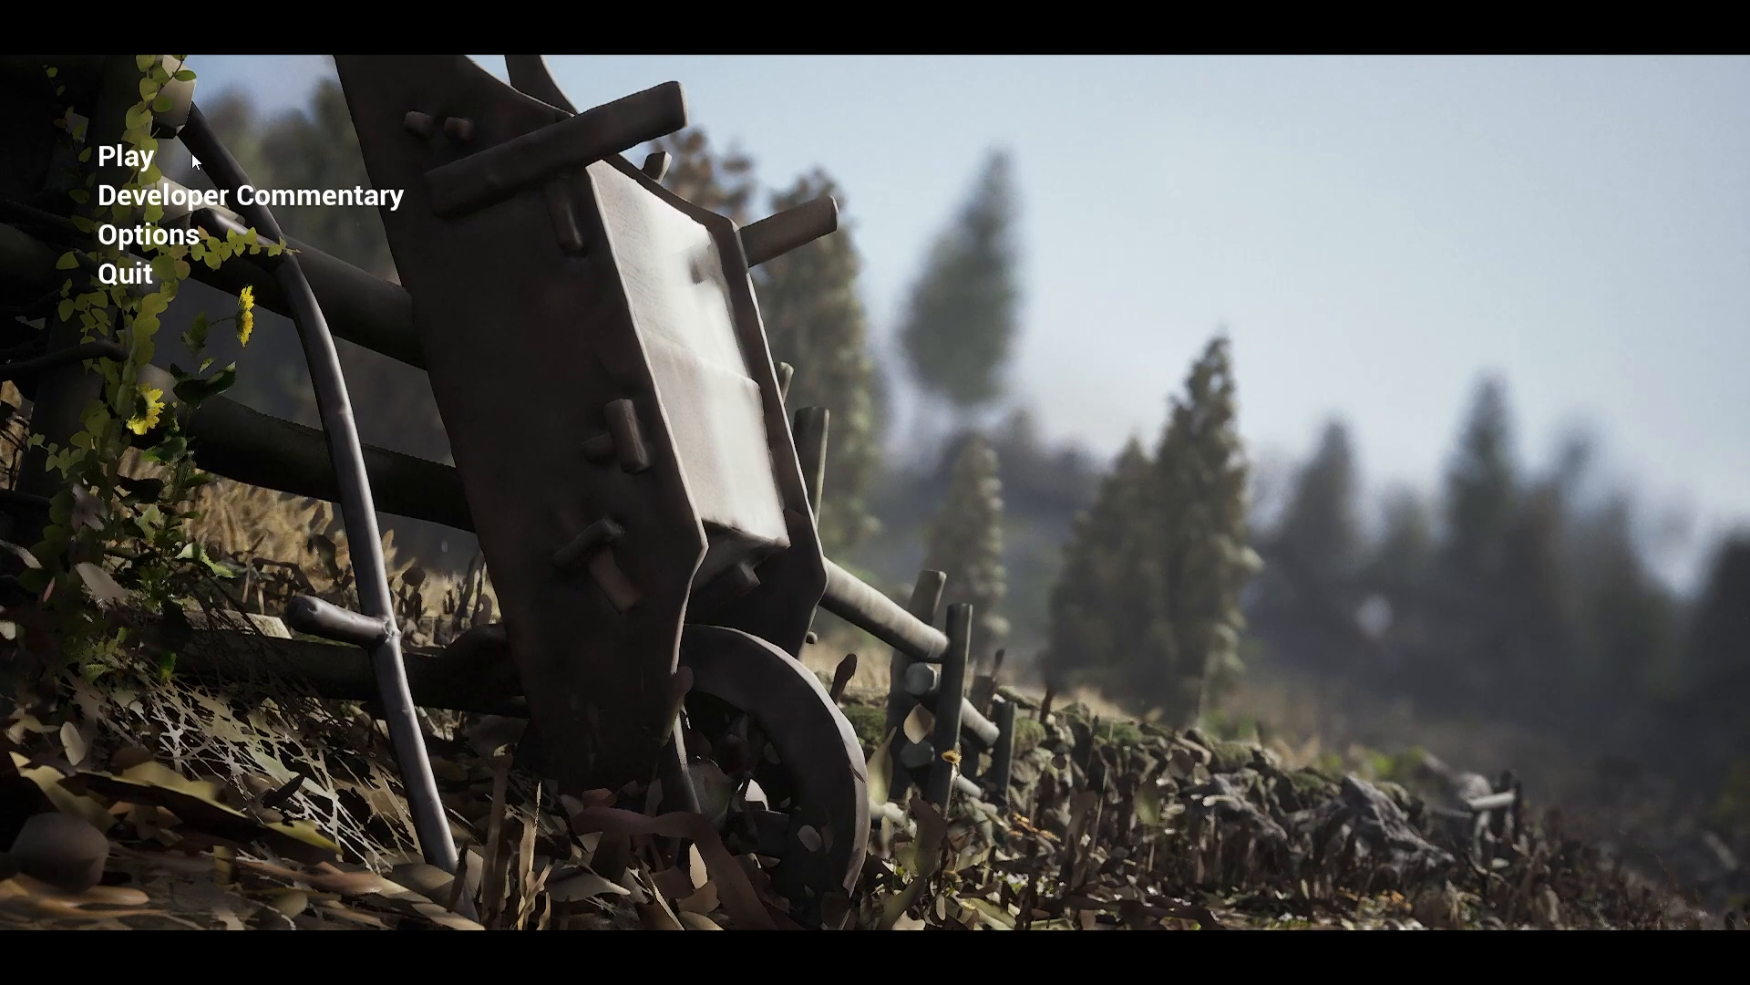
click(122, 155)
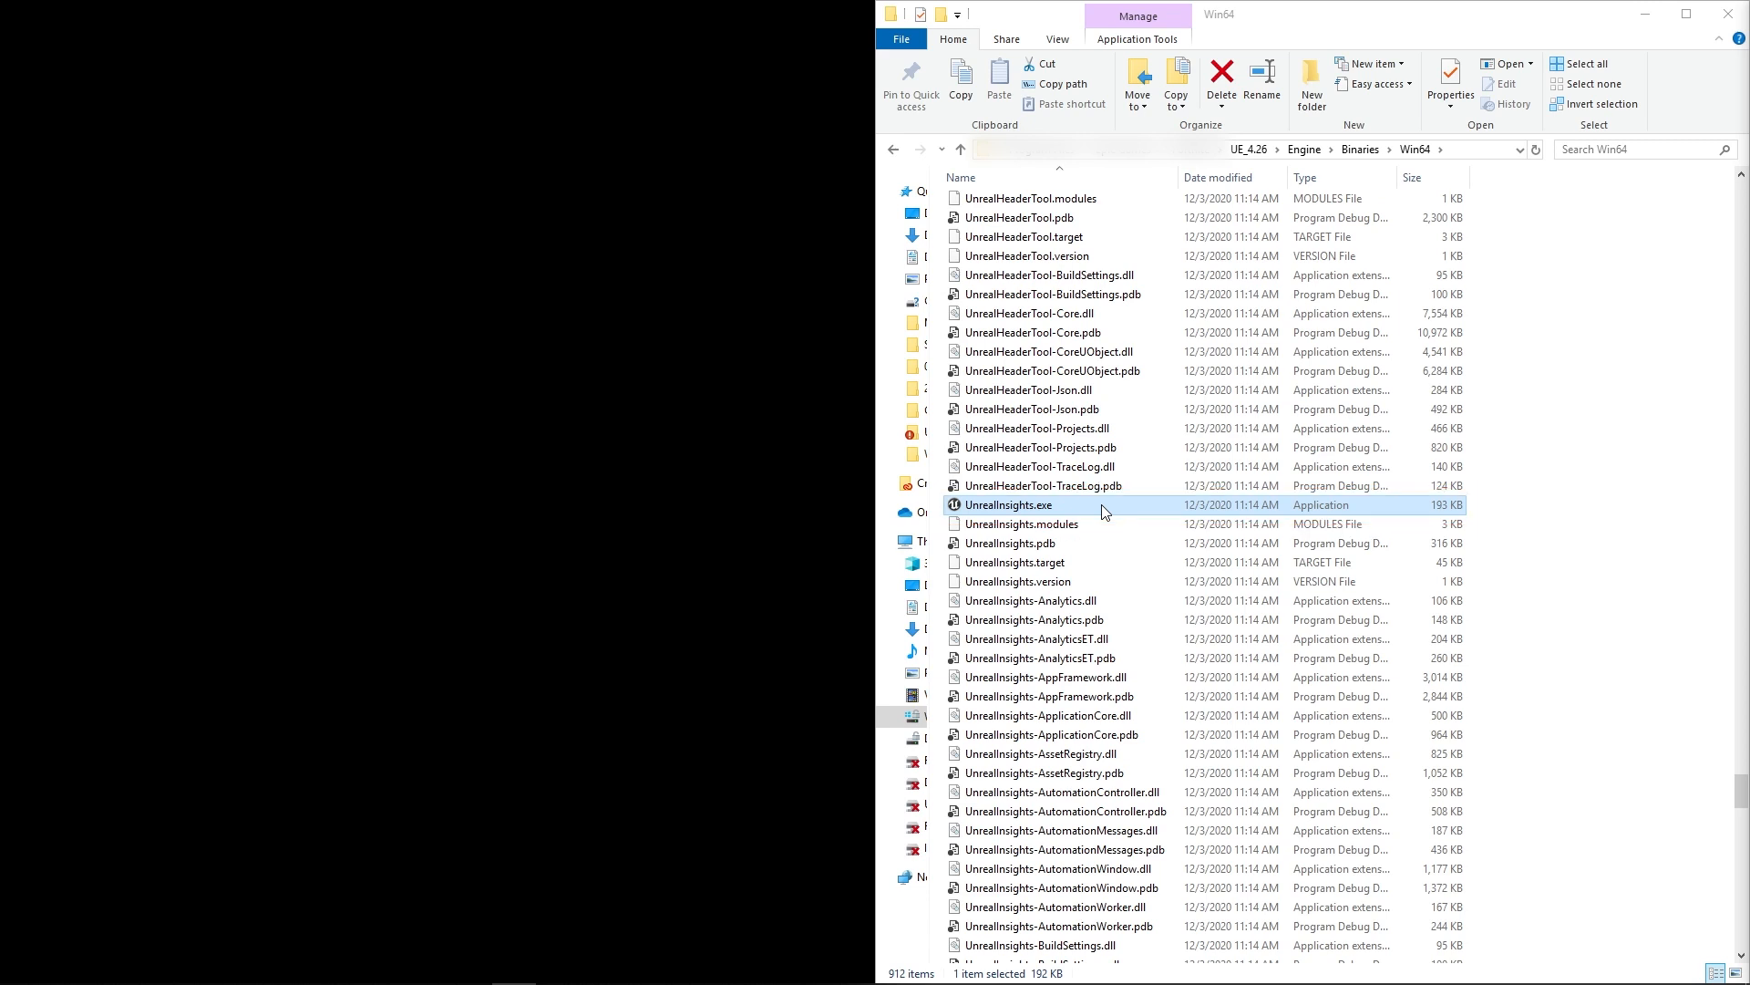
mouse_move(1075, 511)
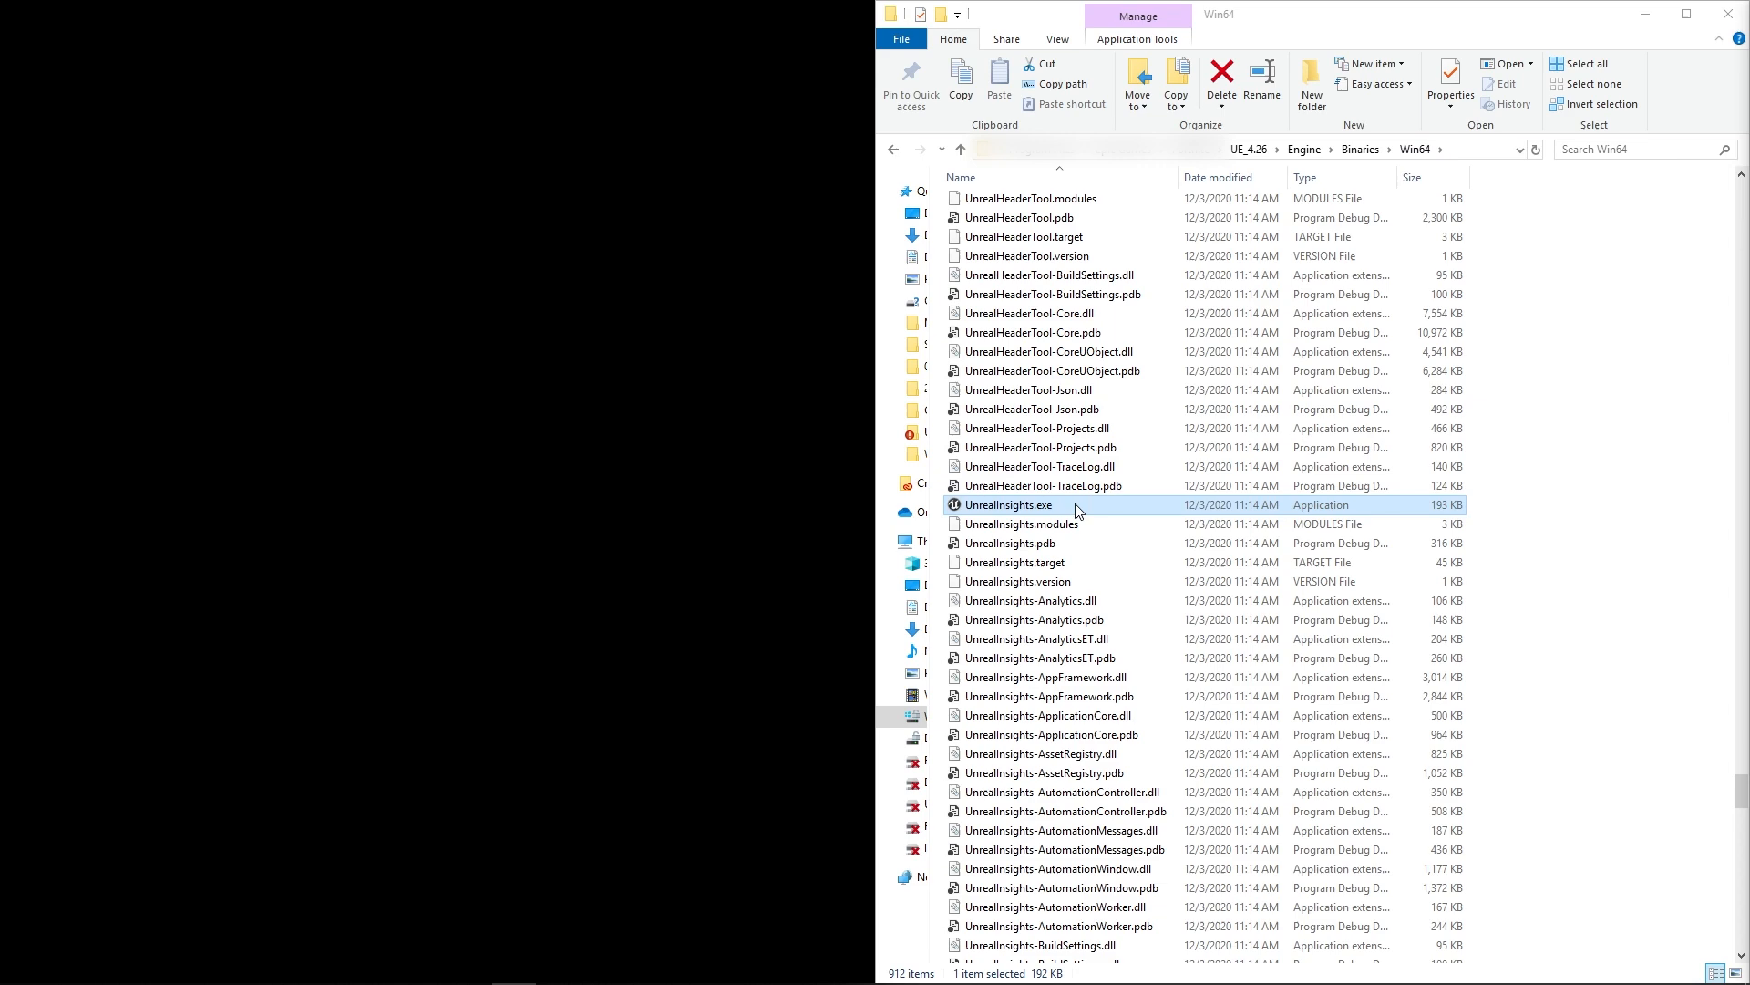
Launch UnrealInsights.exe from the UE_4.26 Engine/Binaries/Win64 folder.
double_click(1010, 505)
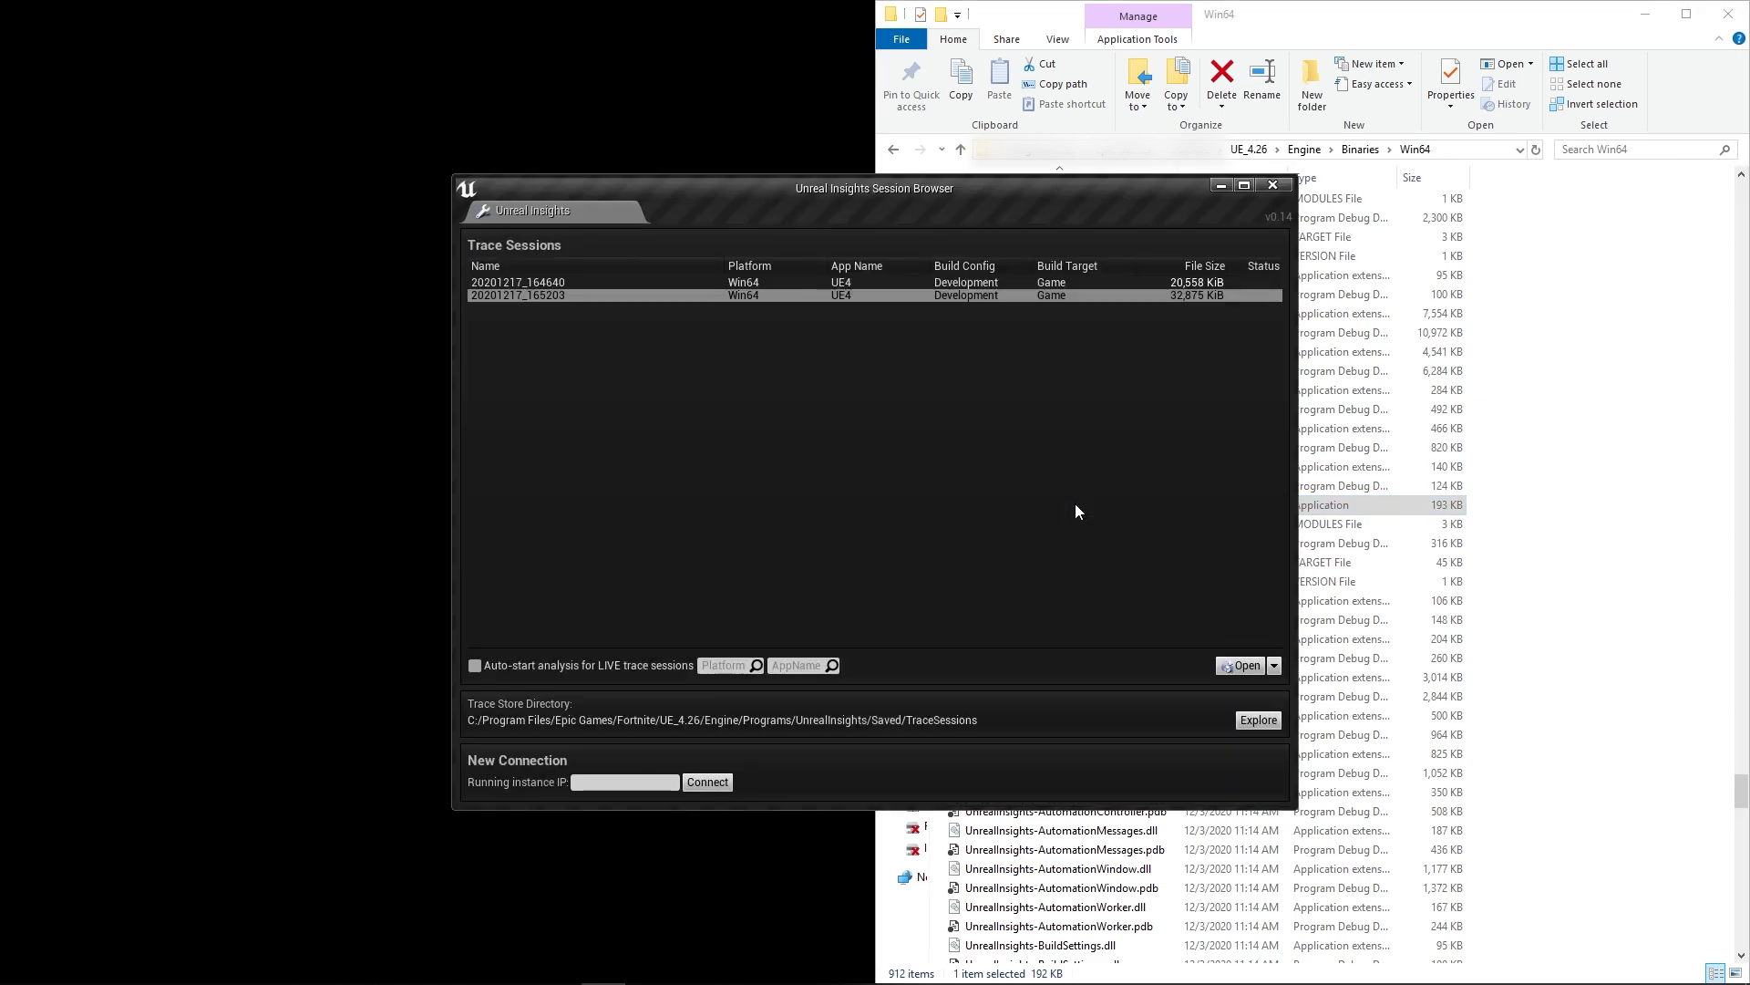
Open the 20210412_122003.utrace file from Builds/WindowsNoEditor/MedievalGameEnvironment/Saved/Profiling.
click(1241, 665)
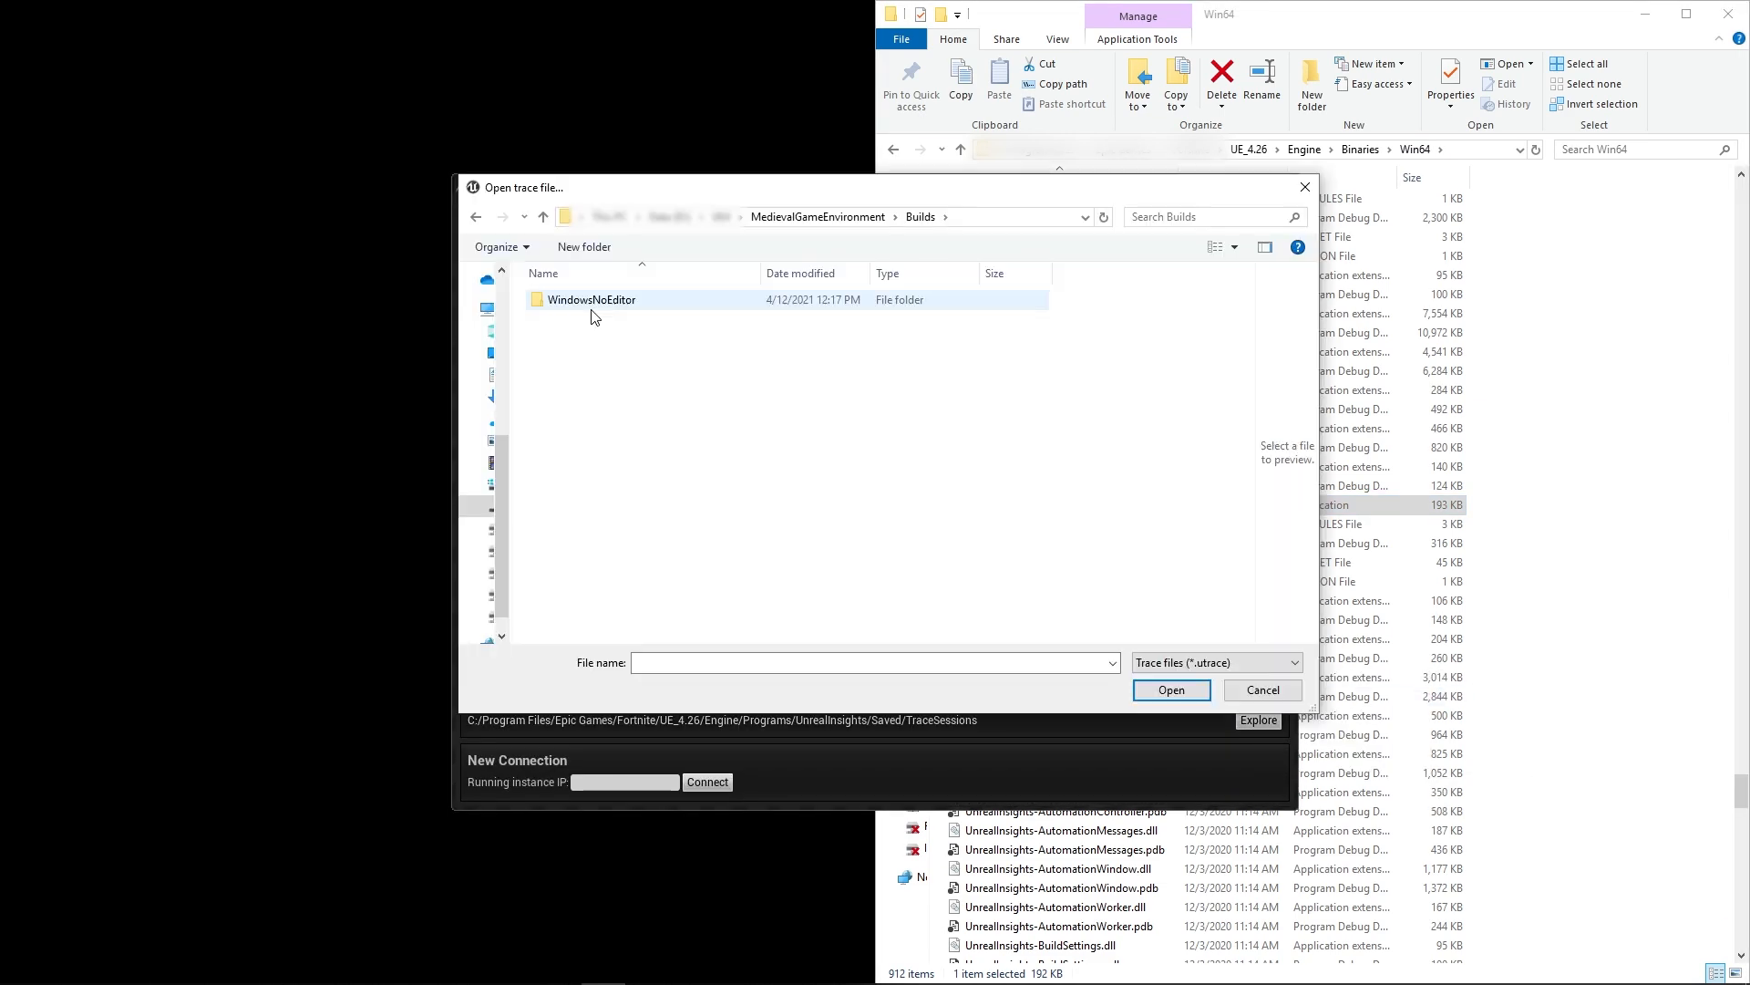
double_click(590, 299)
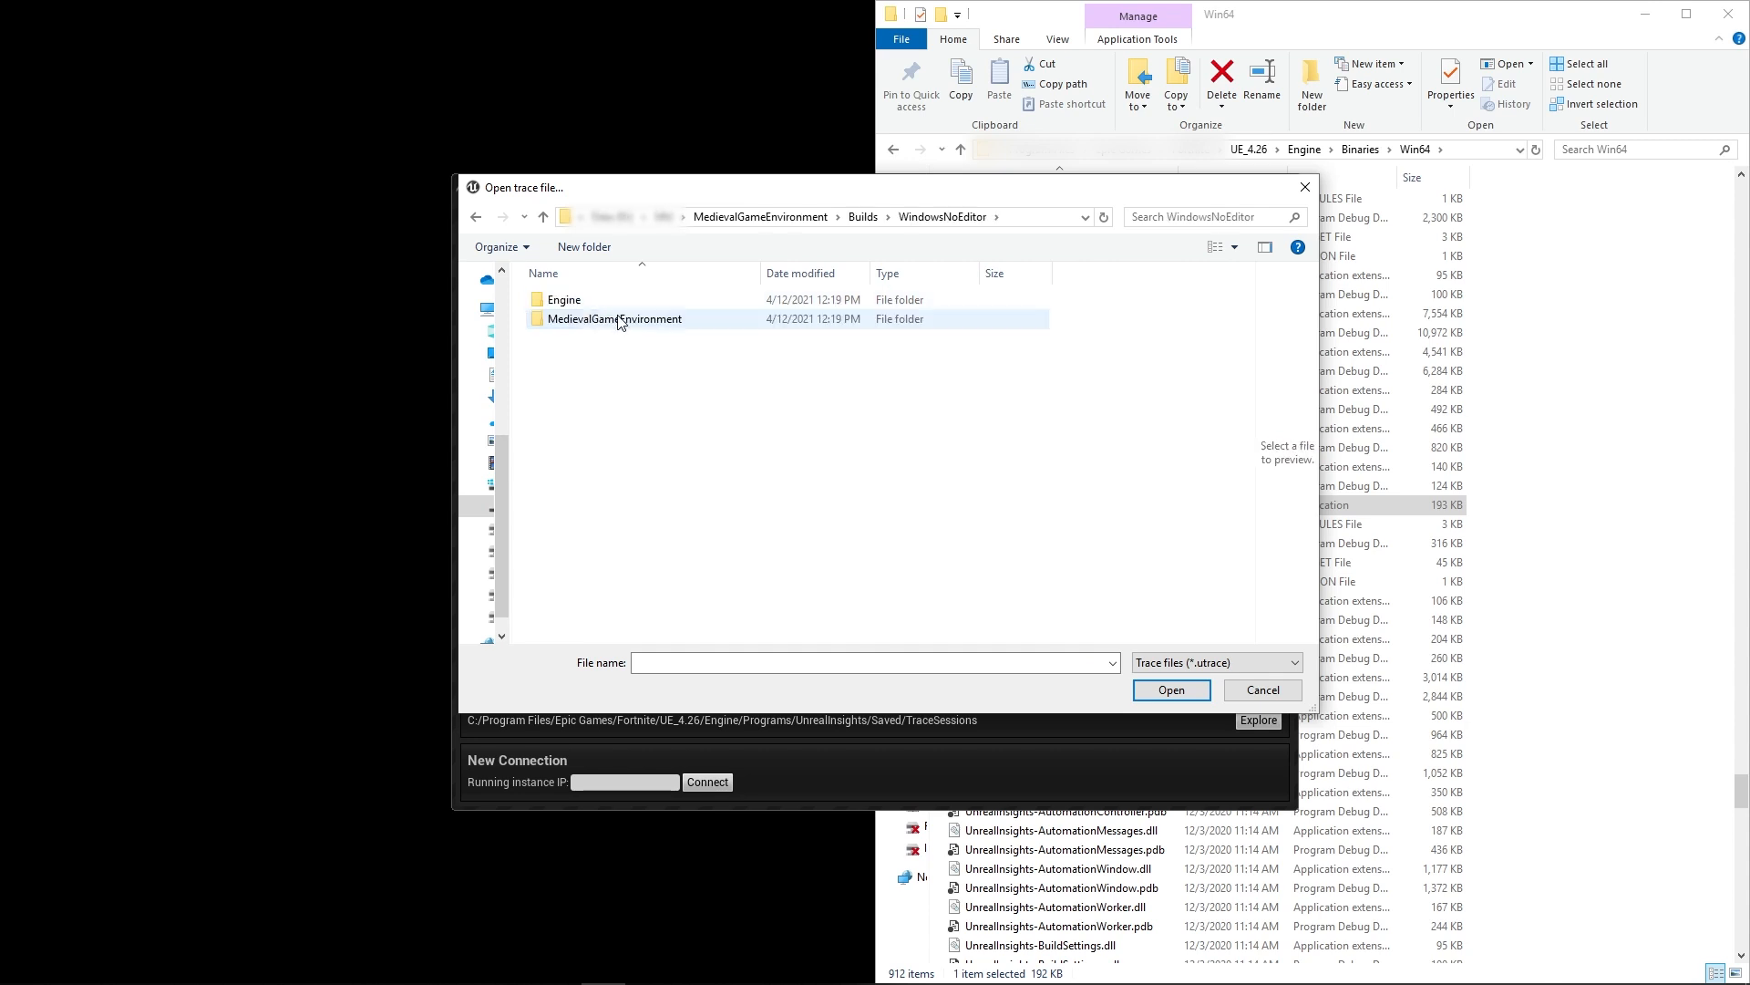
double_click(613, 317)
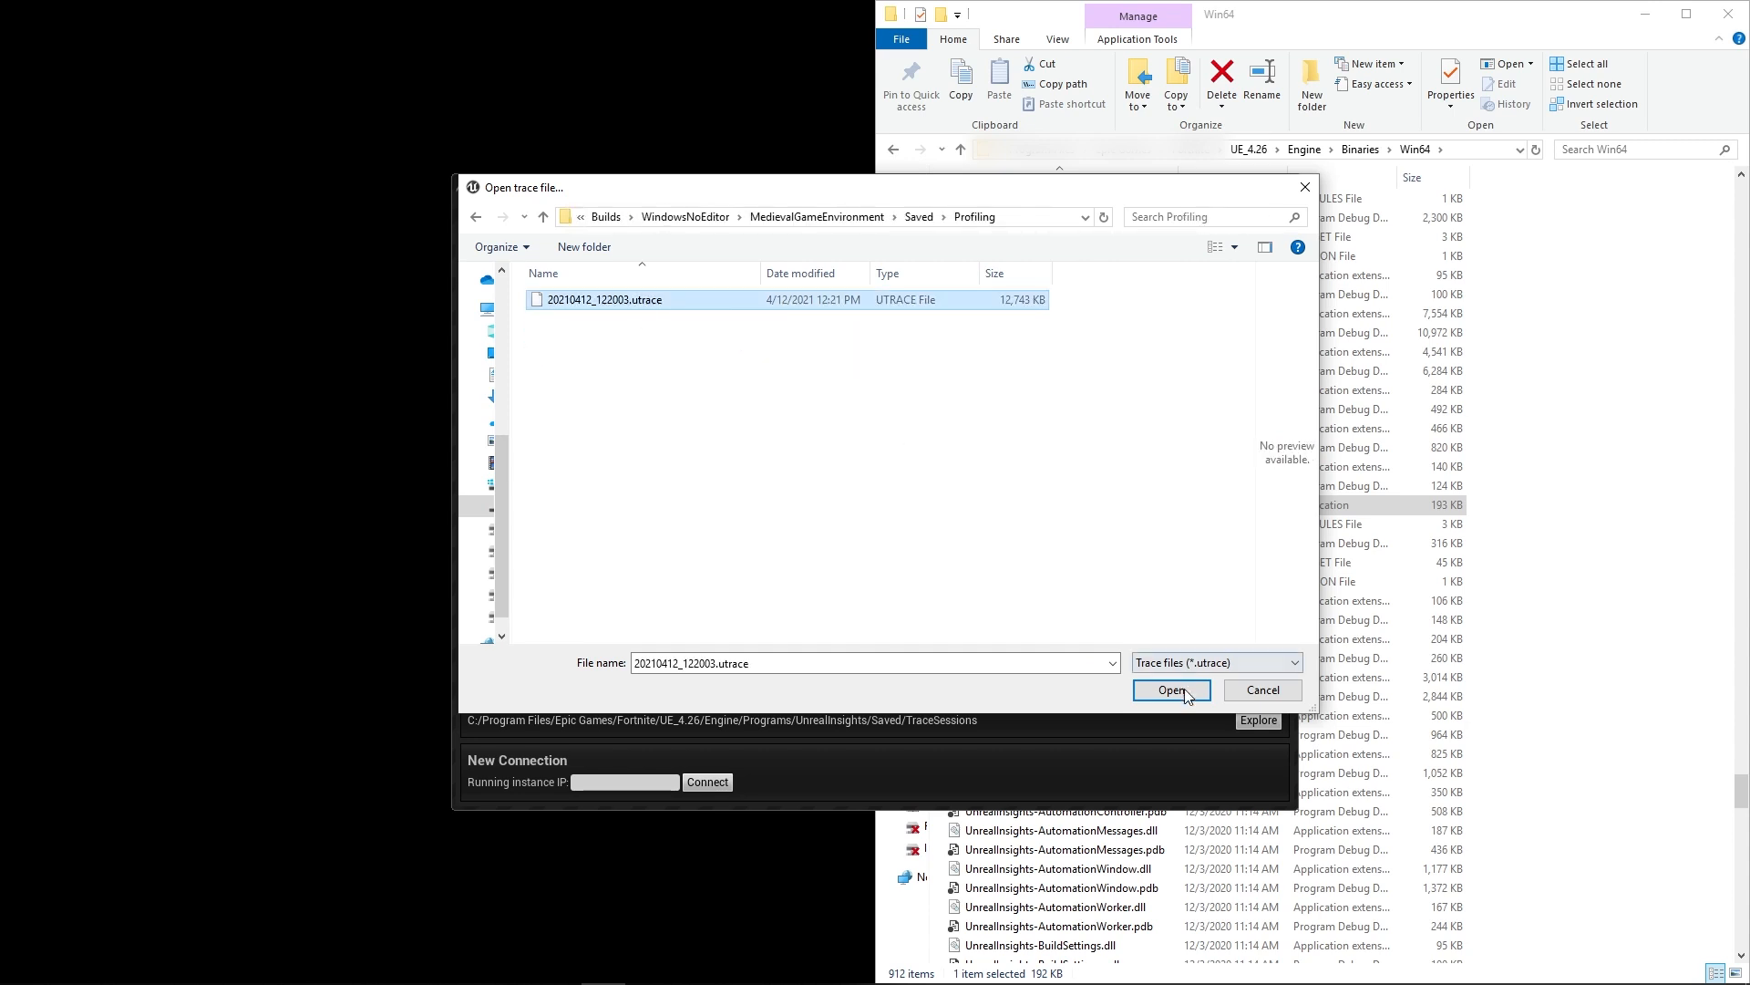
click(1171, 690)
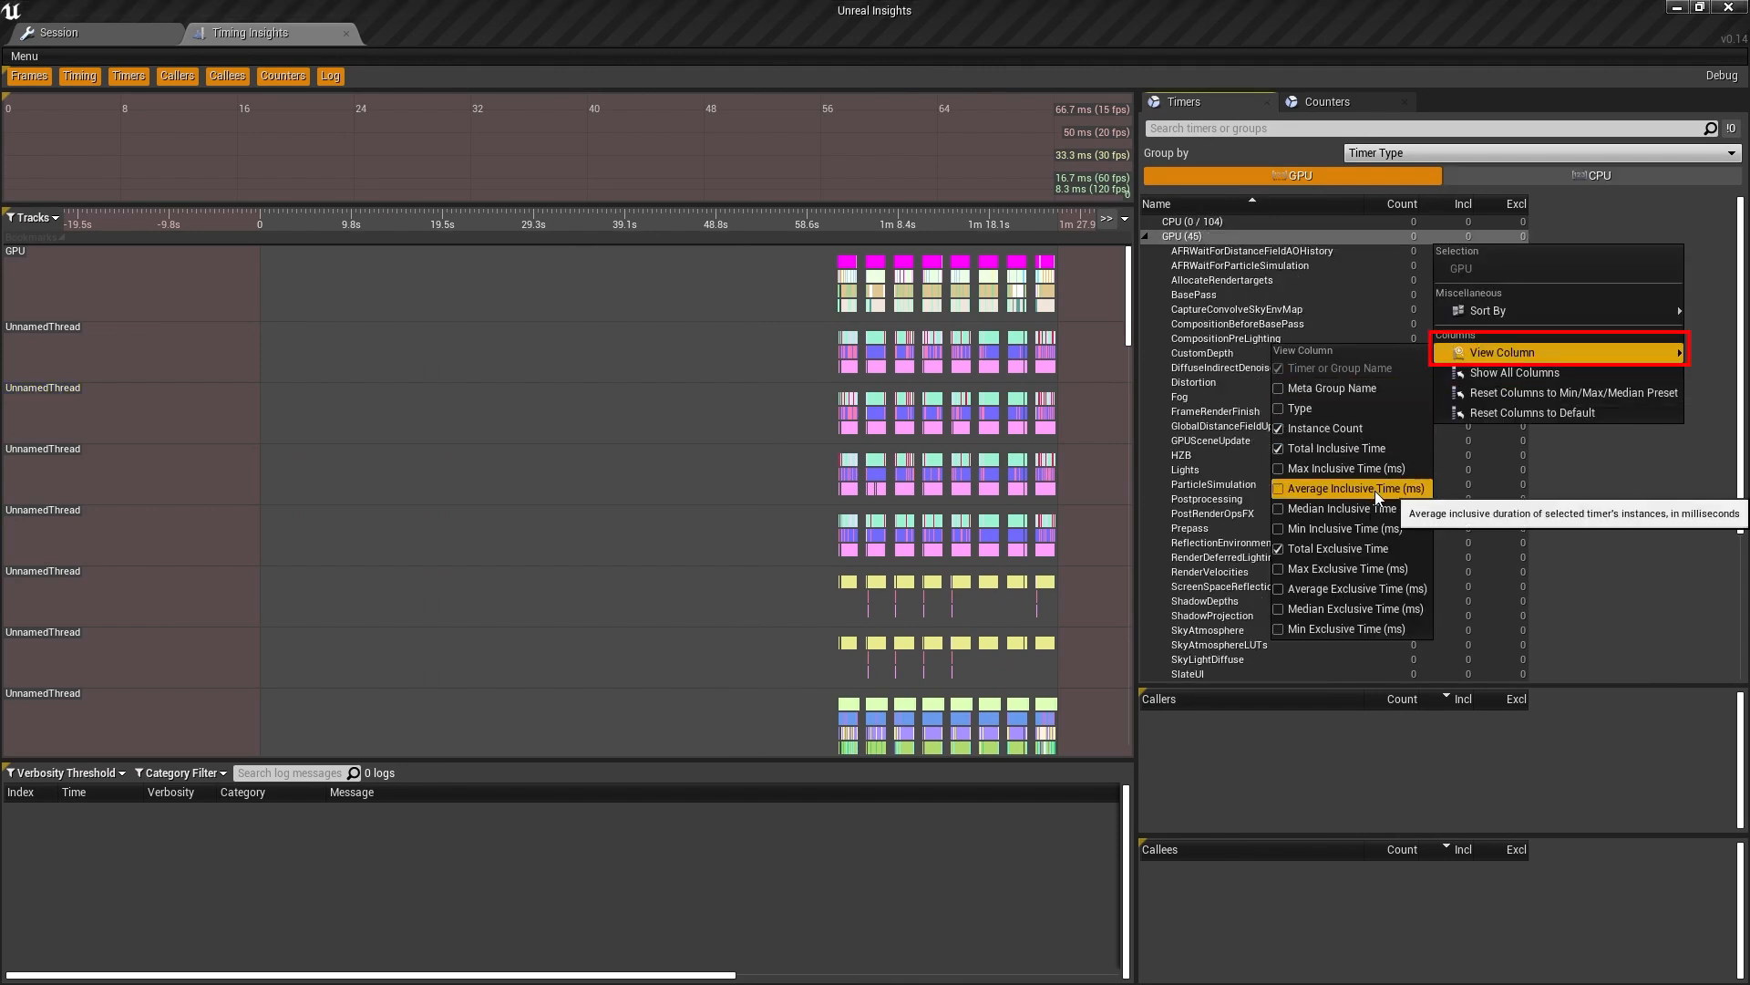
Add the Average Inclusive Time column to the GPU Timers list.
click(1351, 489)
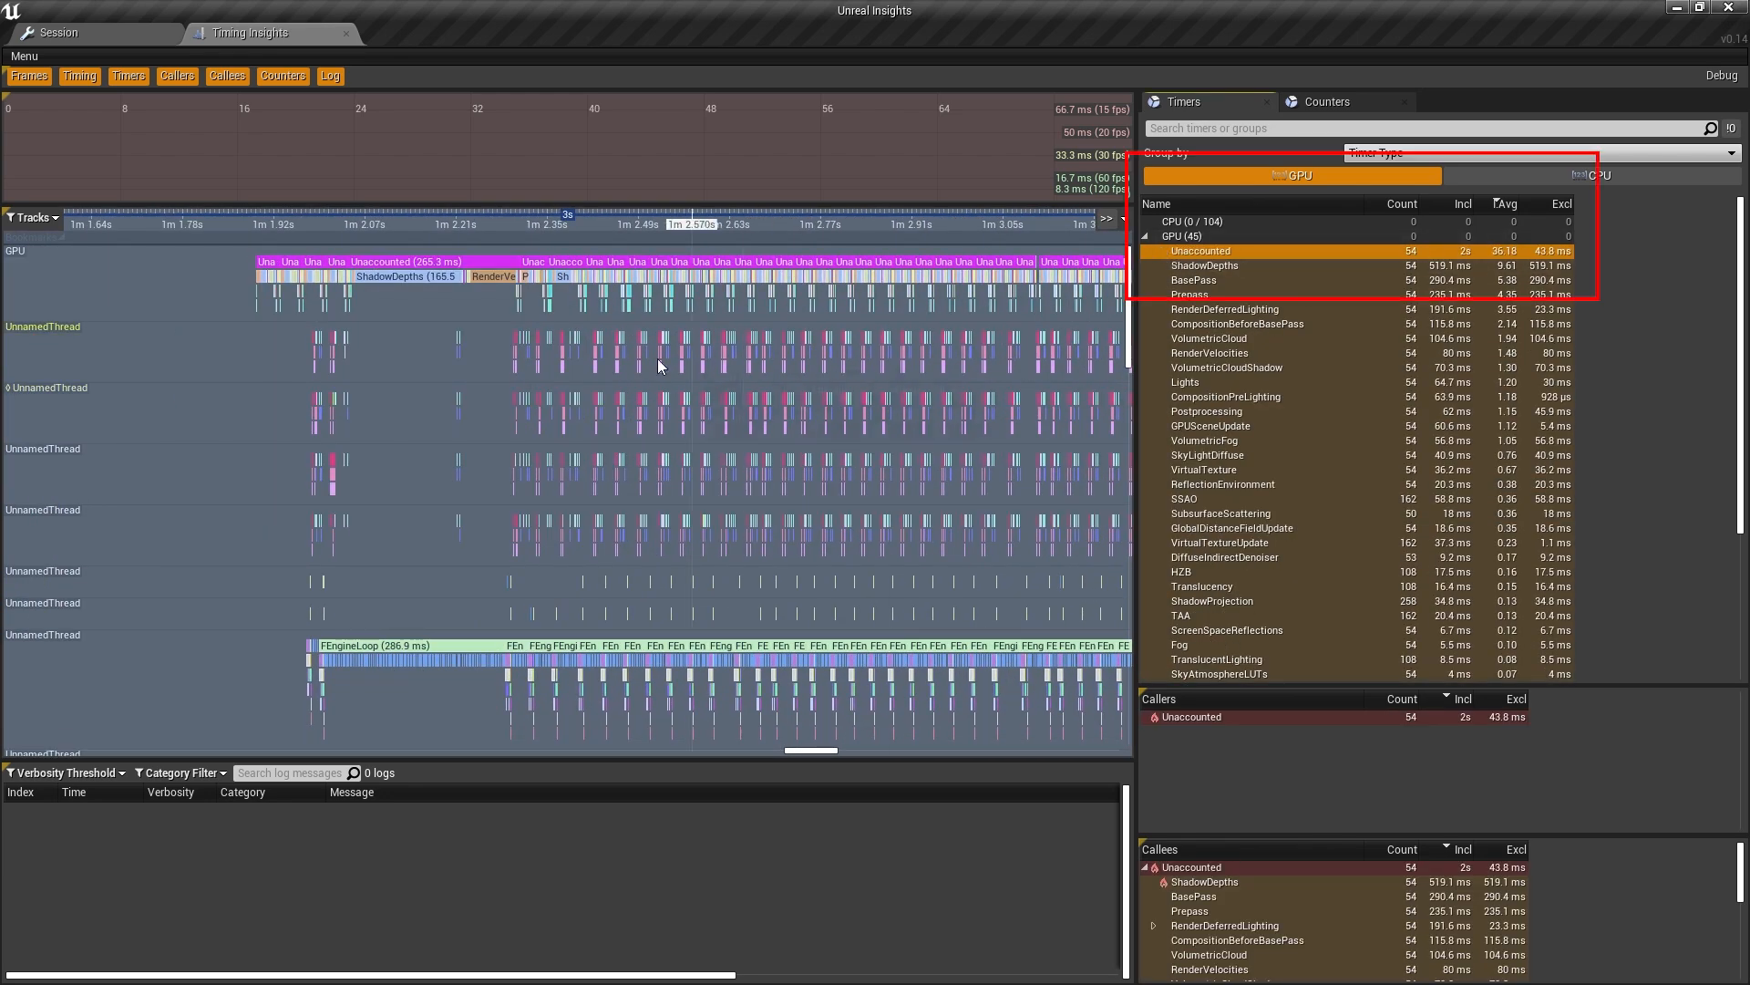
mouse_move(534, 264)
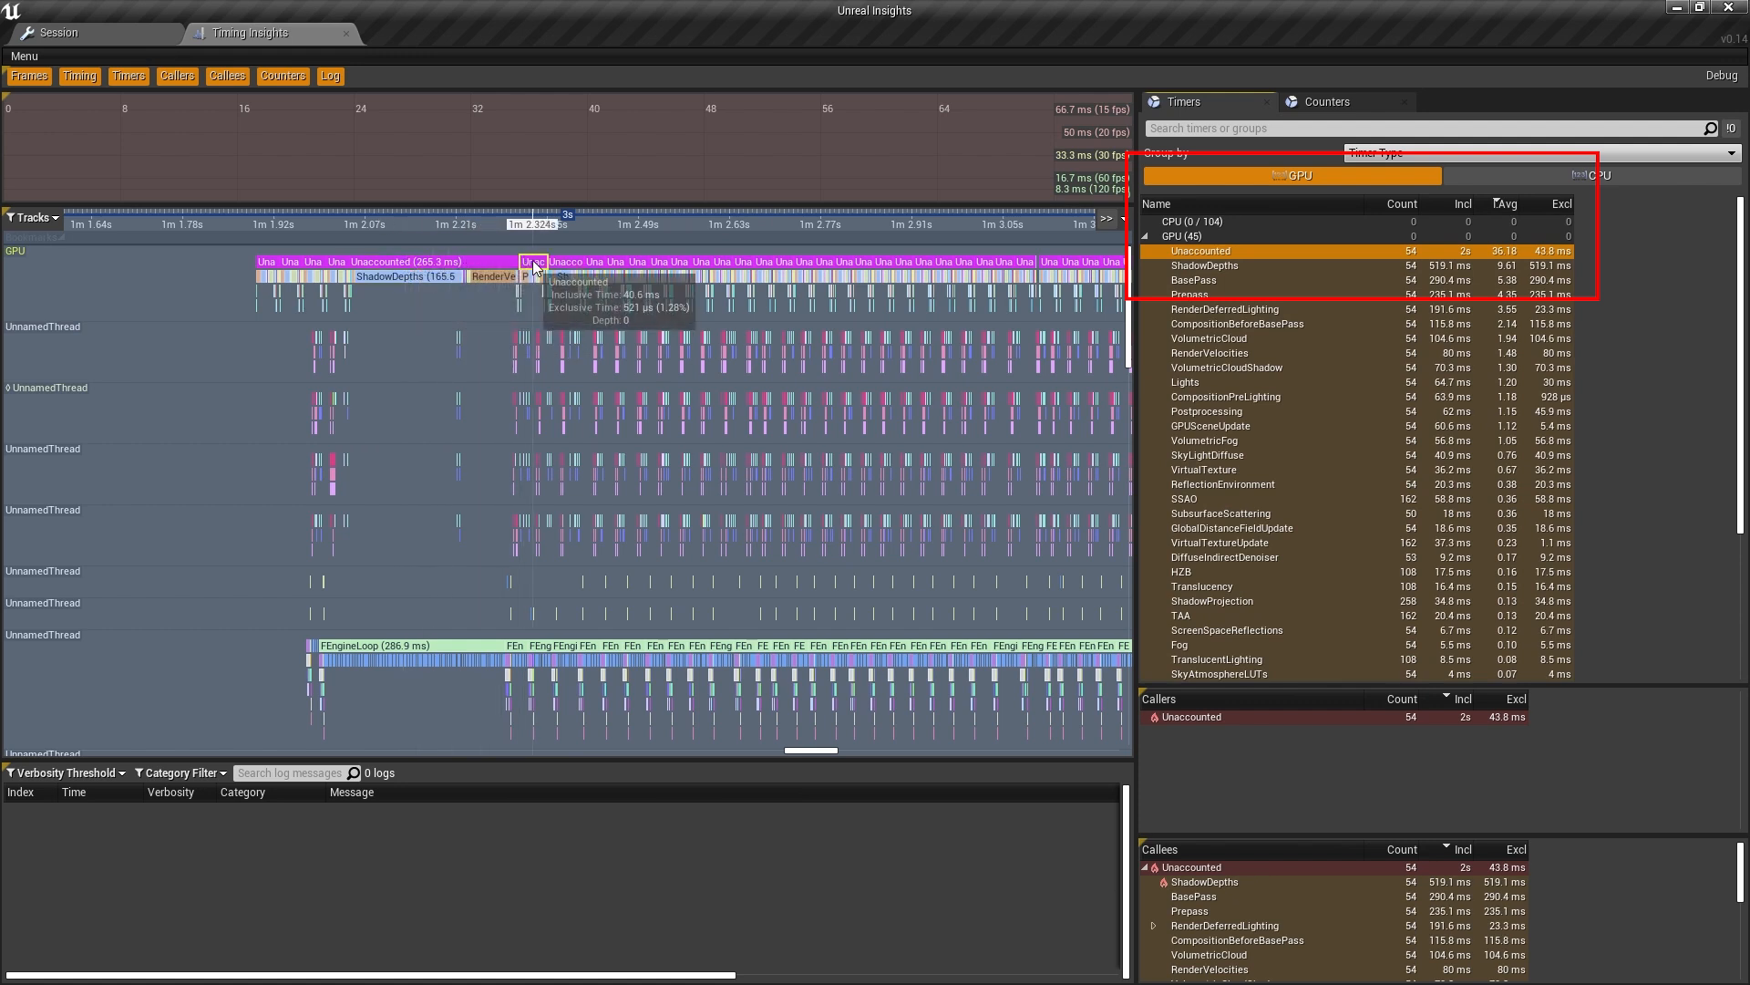
mouse_move(700, 264)
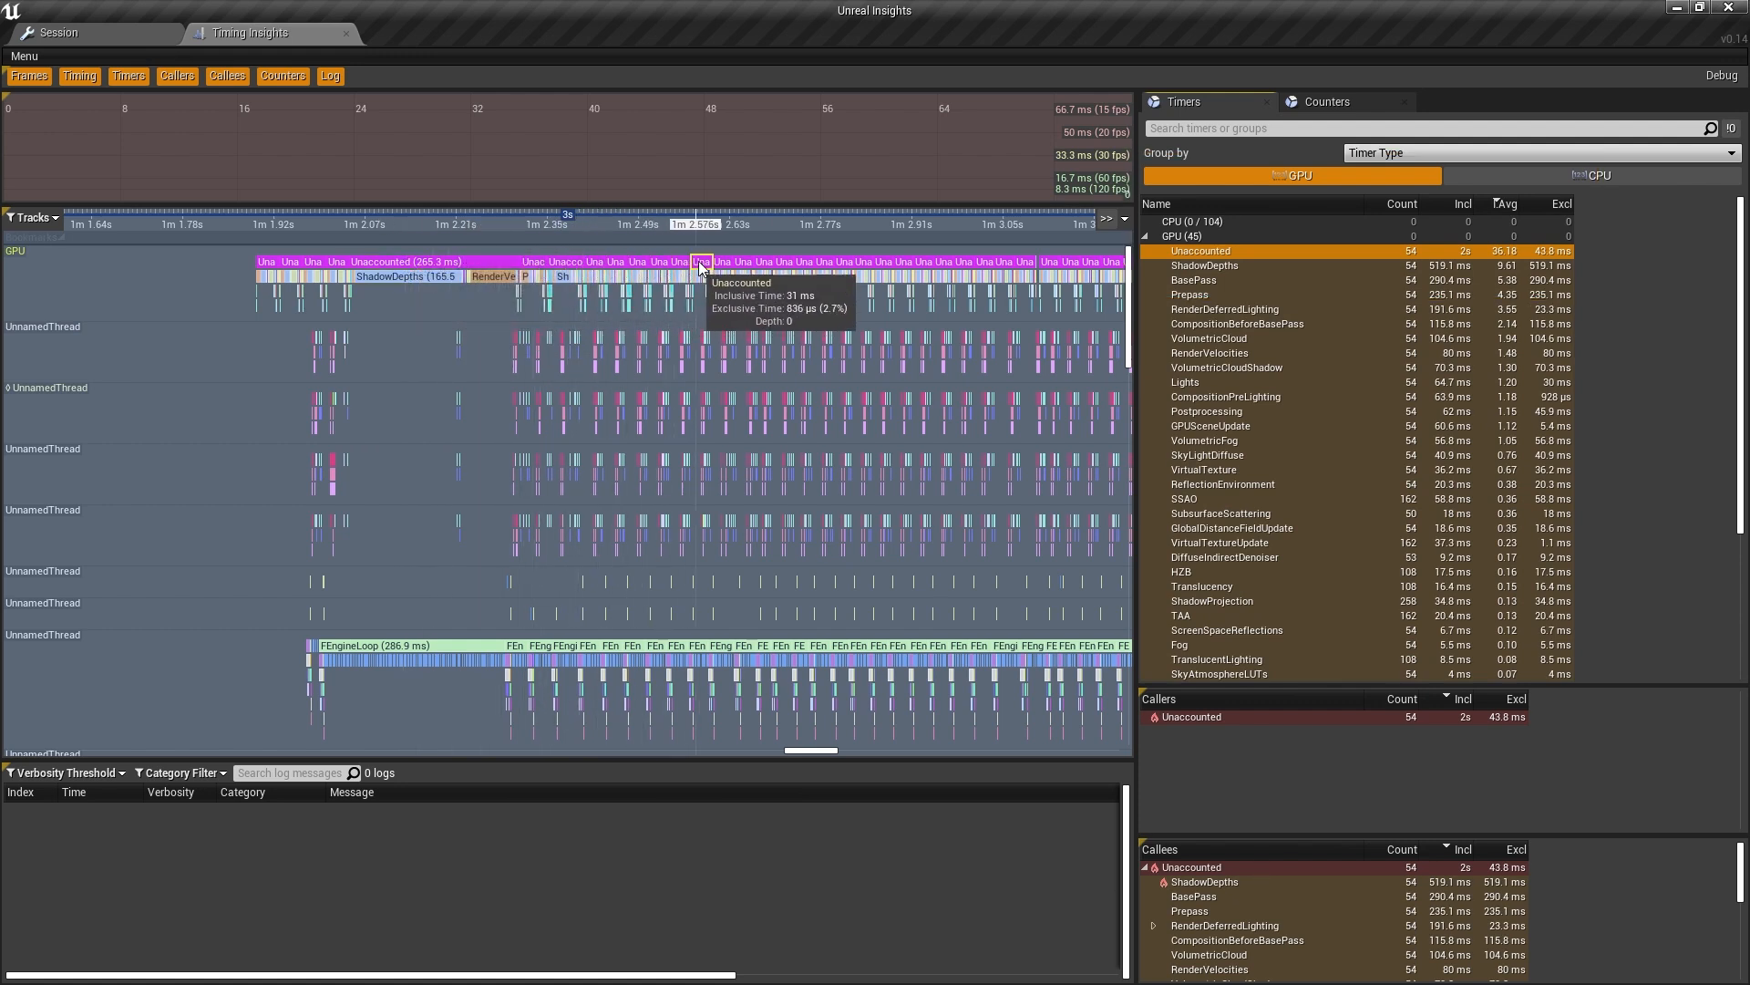
mouse_move(1005, 305)
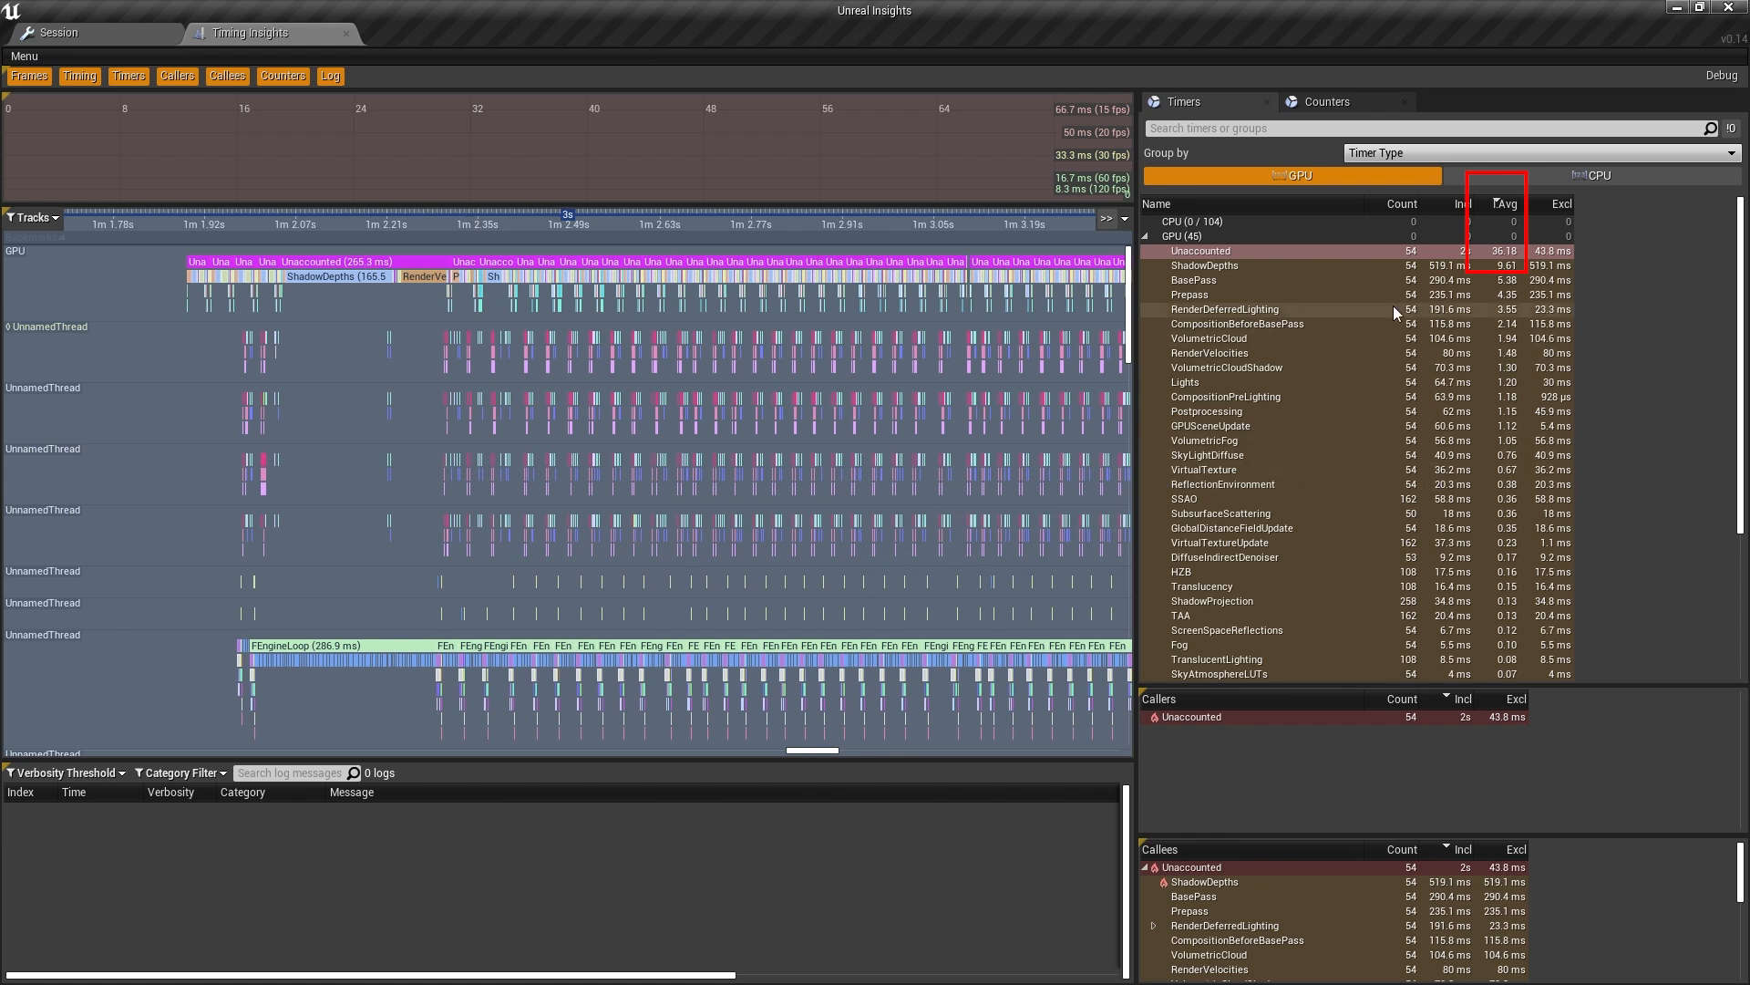
mouse_move(1680, 303)
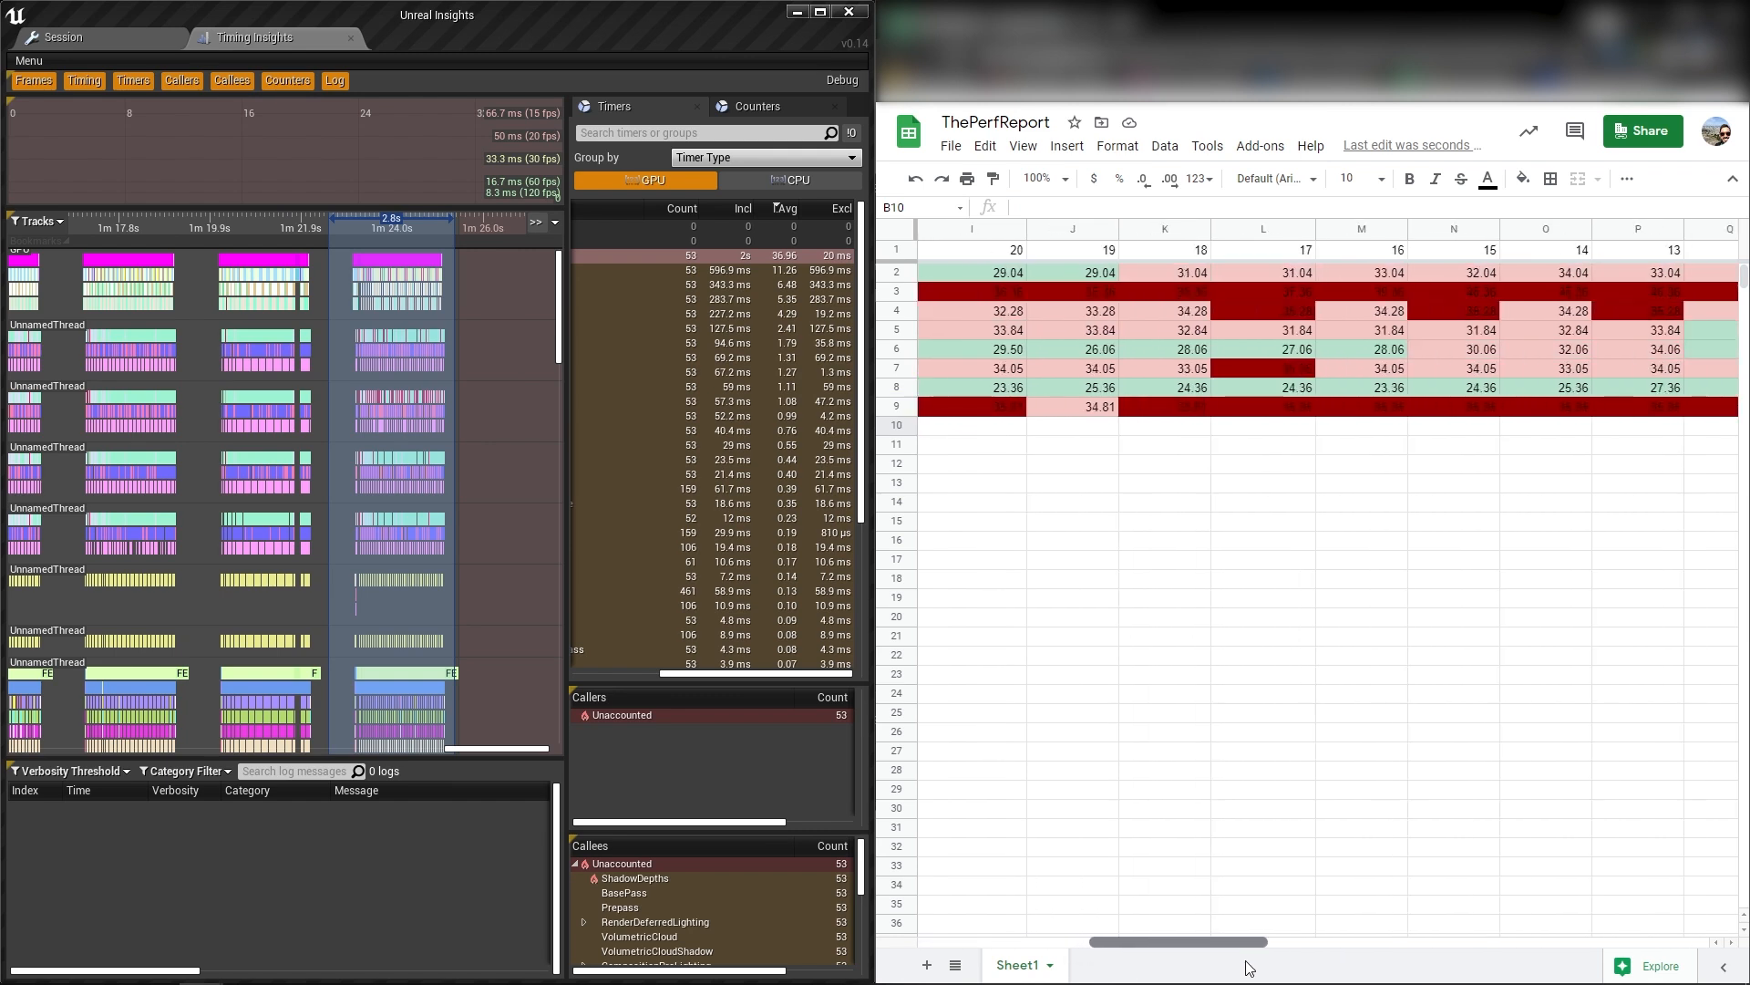
Scroll horizontally through ThePerfReport's logged timing columns in Google Sheets.
scroll(right, 3)
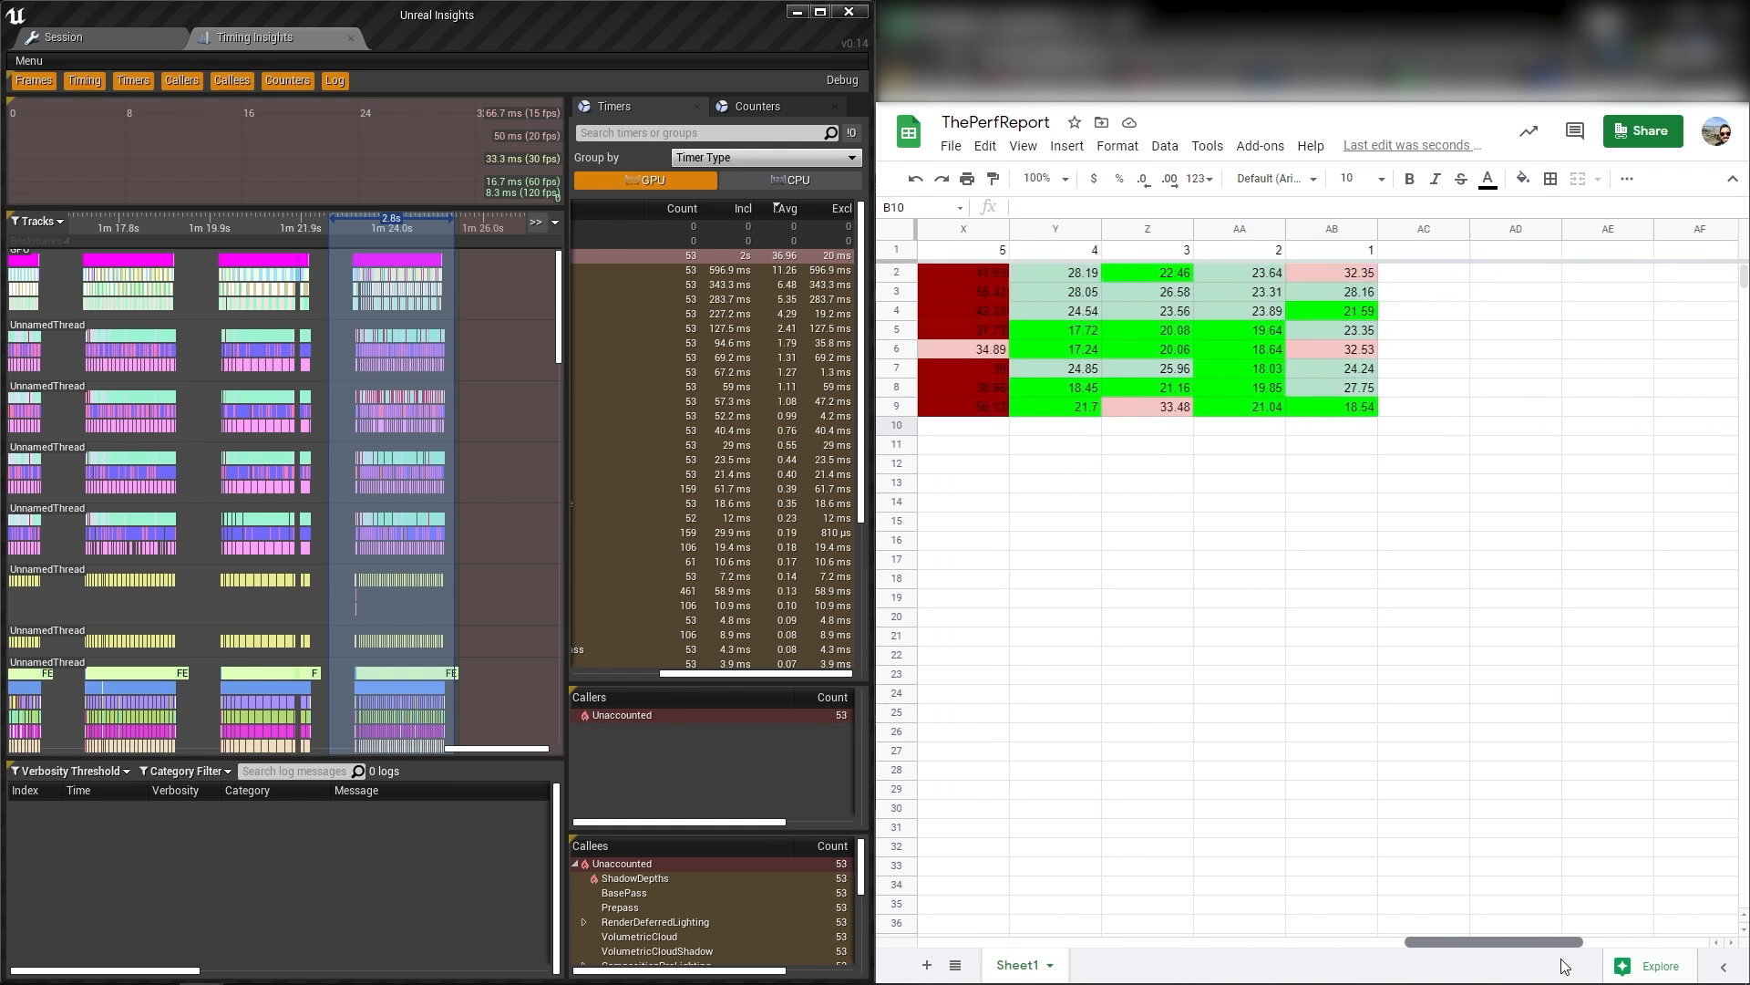
scroll(left, 3)
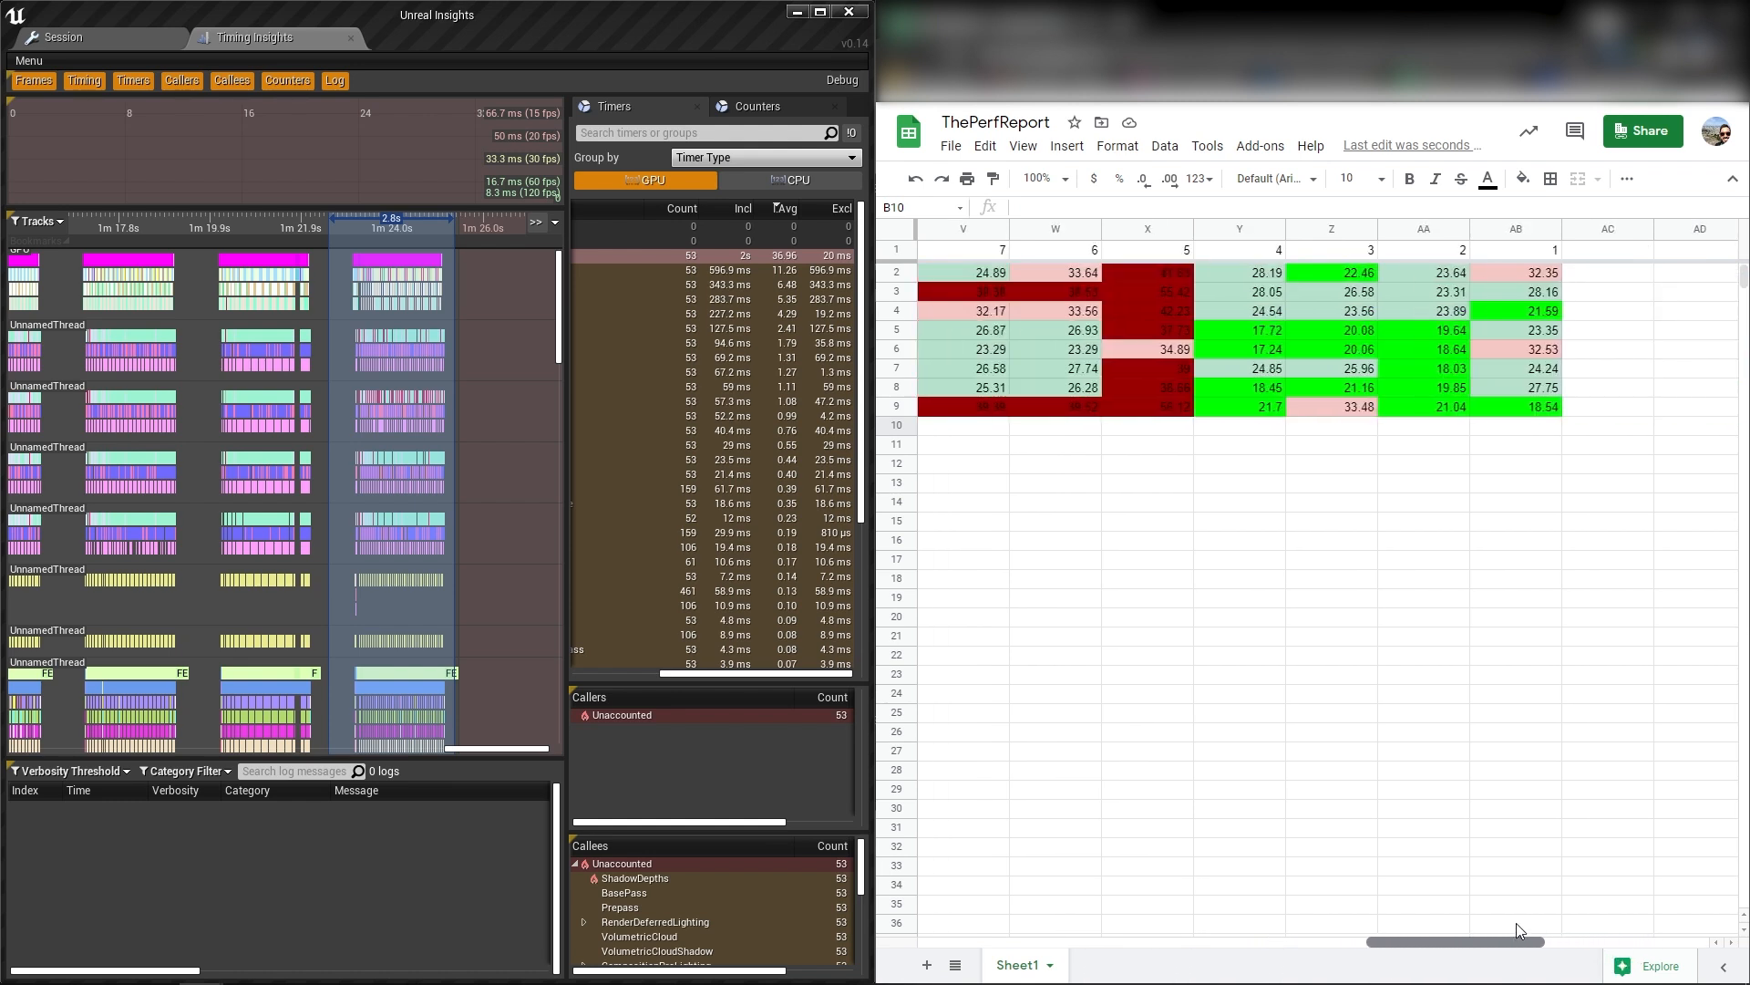
scroll(left, 3)
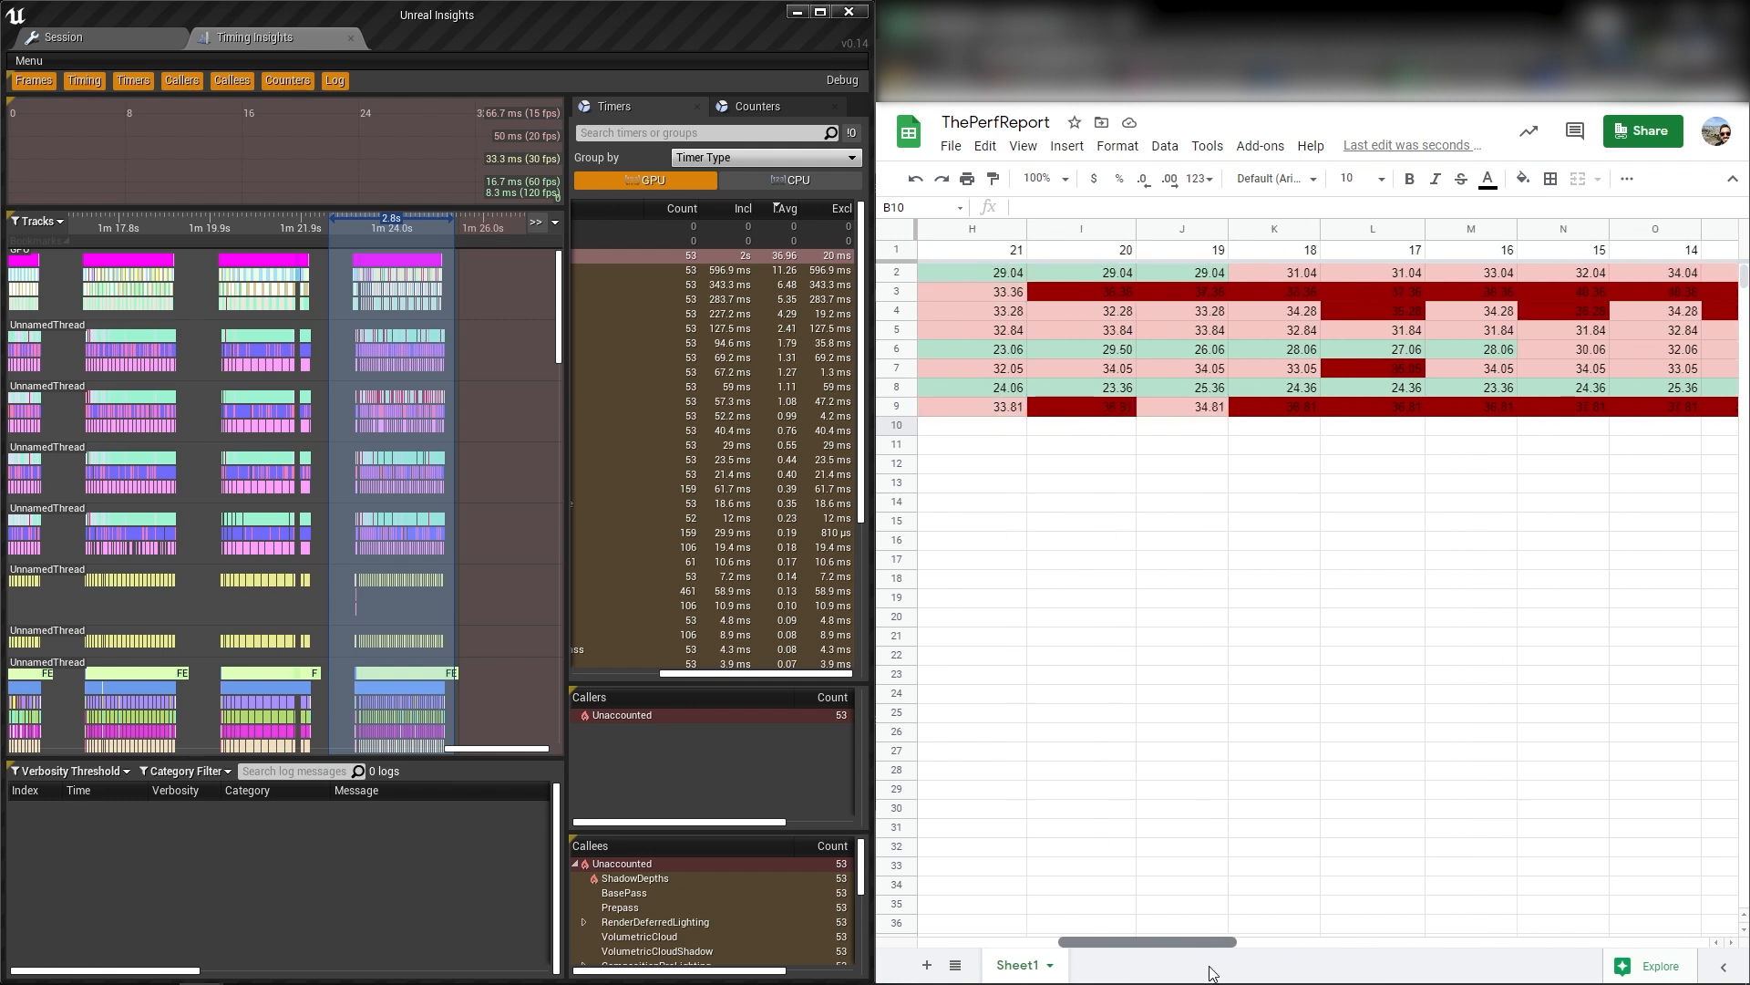
scroll(left, 3)
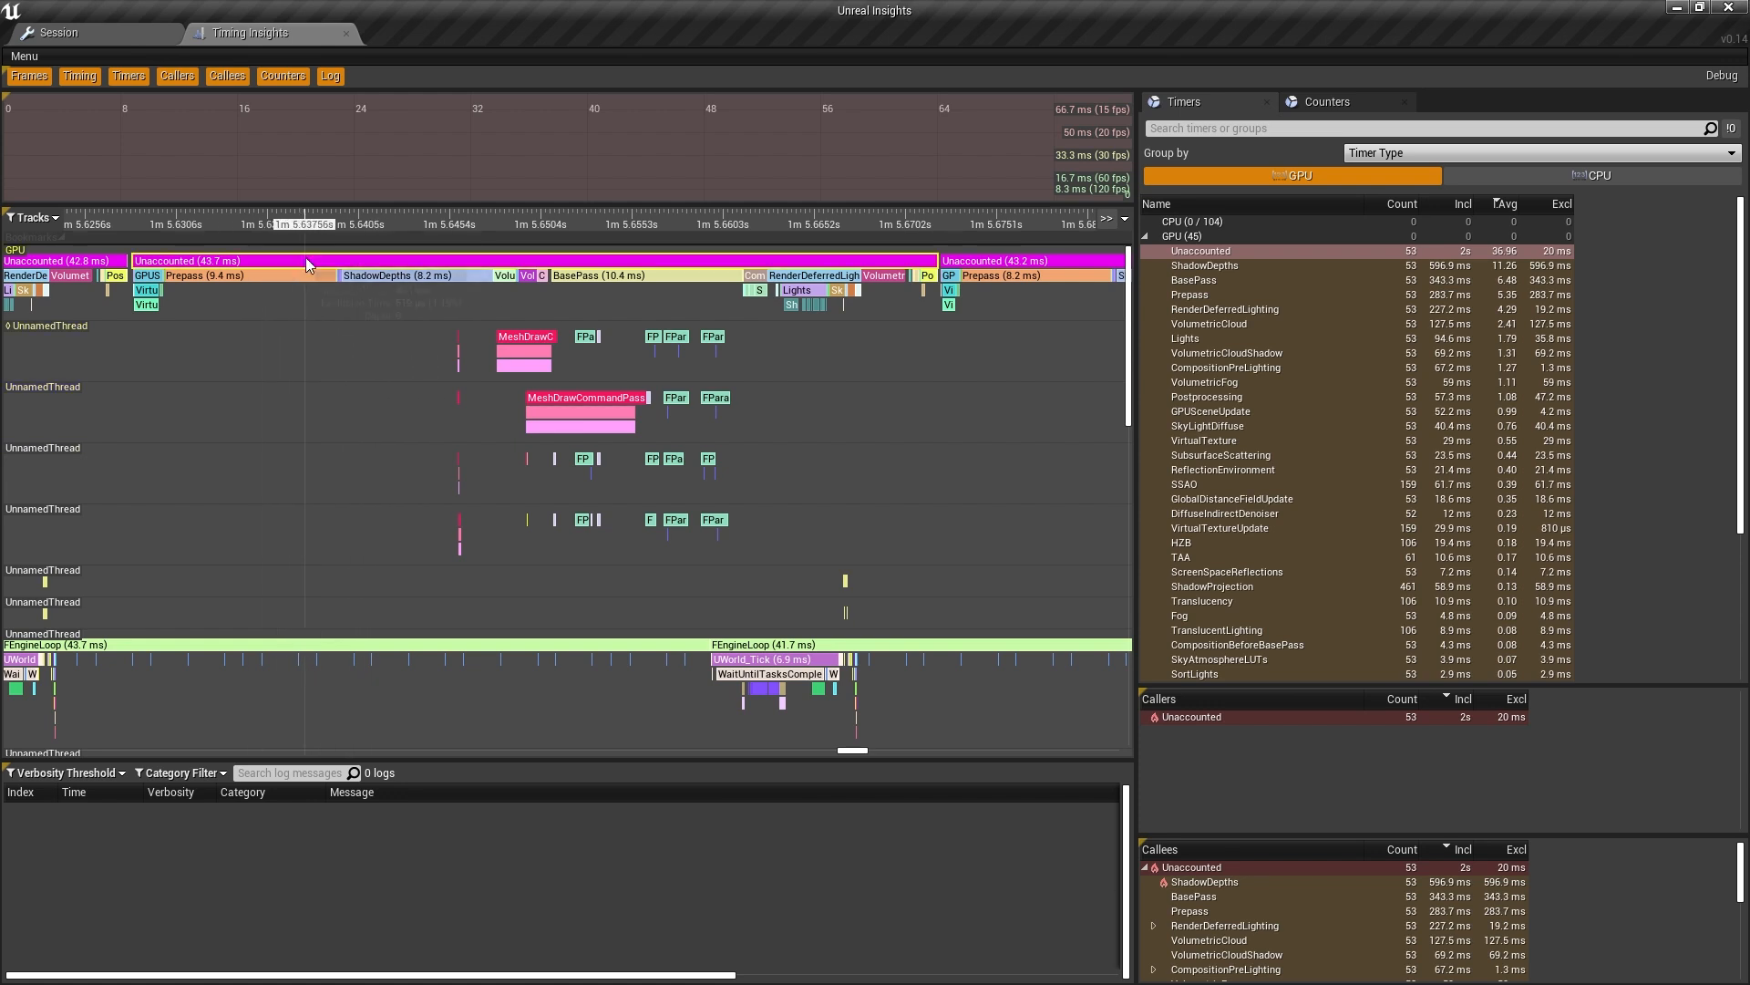
mouse_move(815, 276)
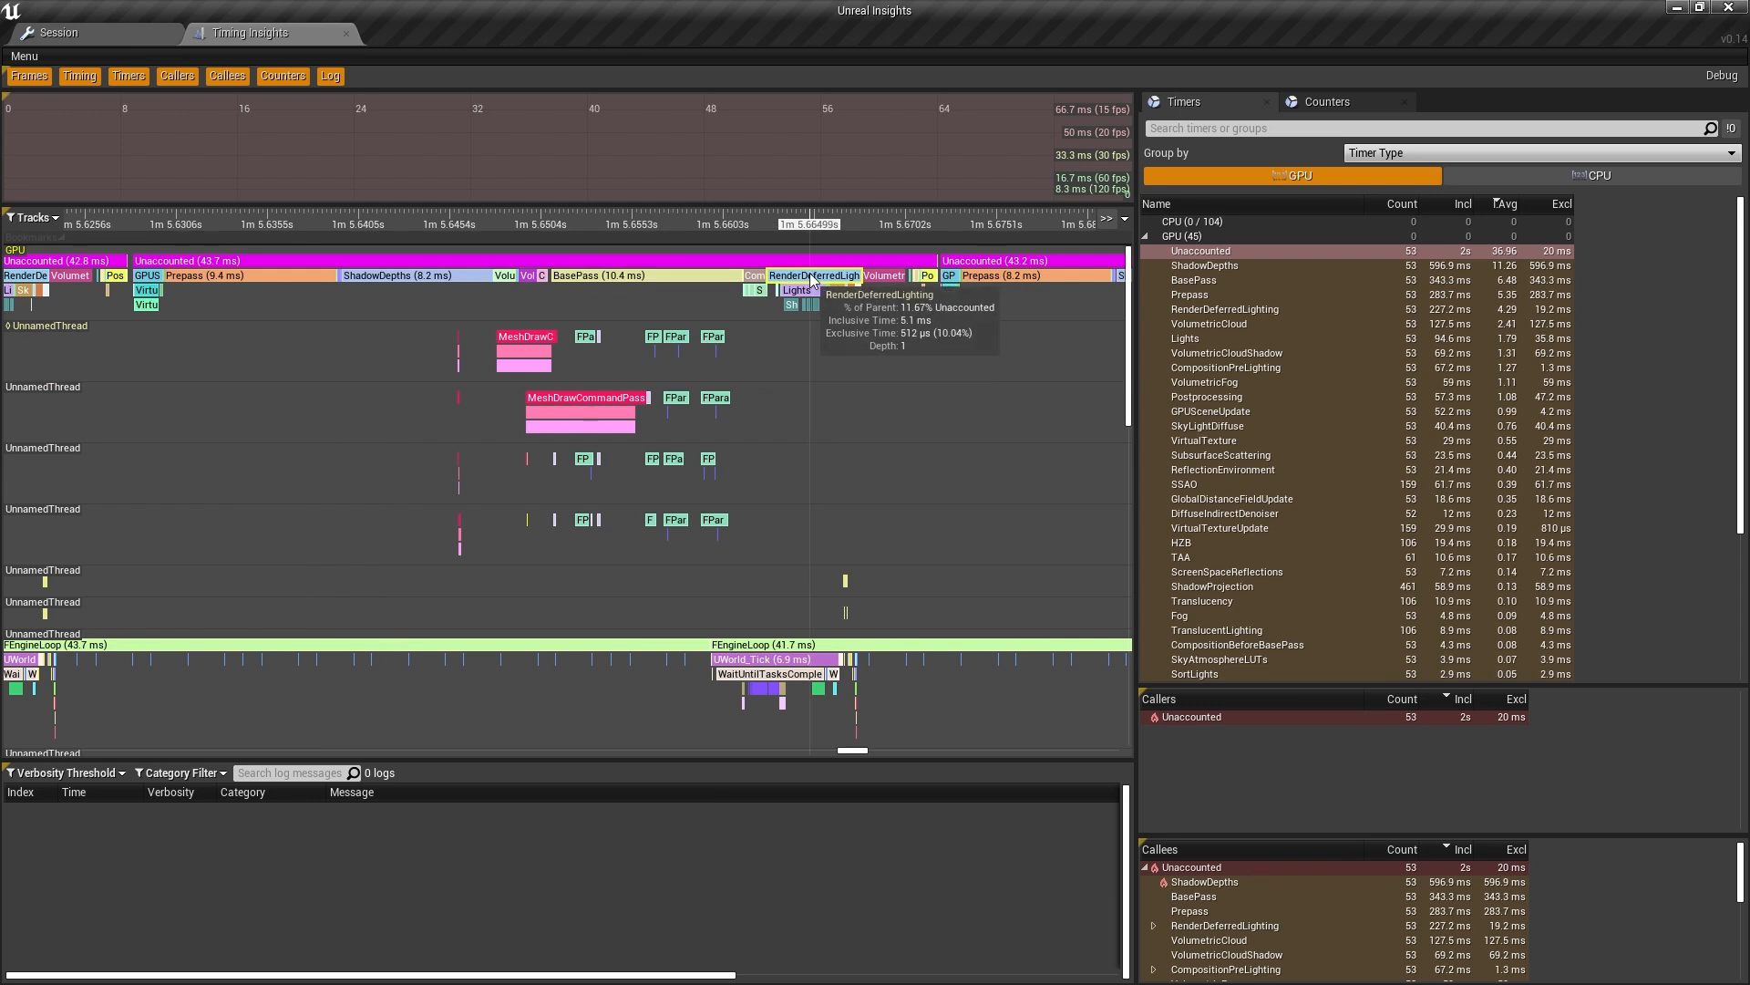